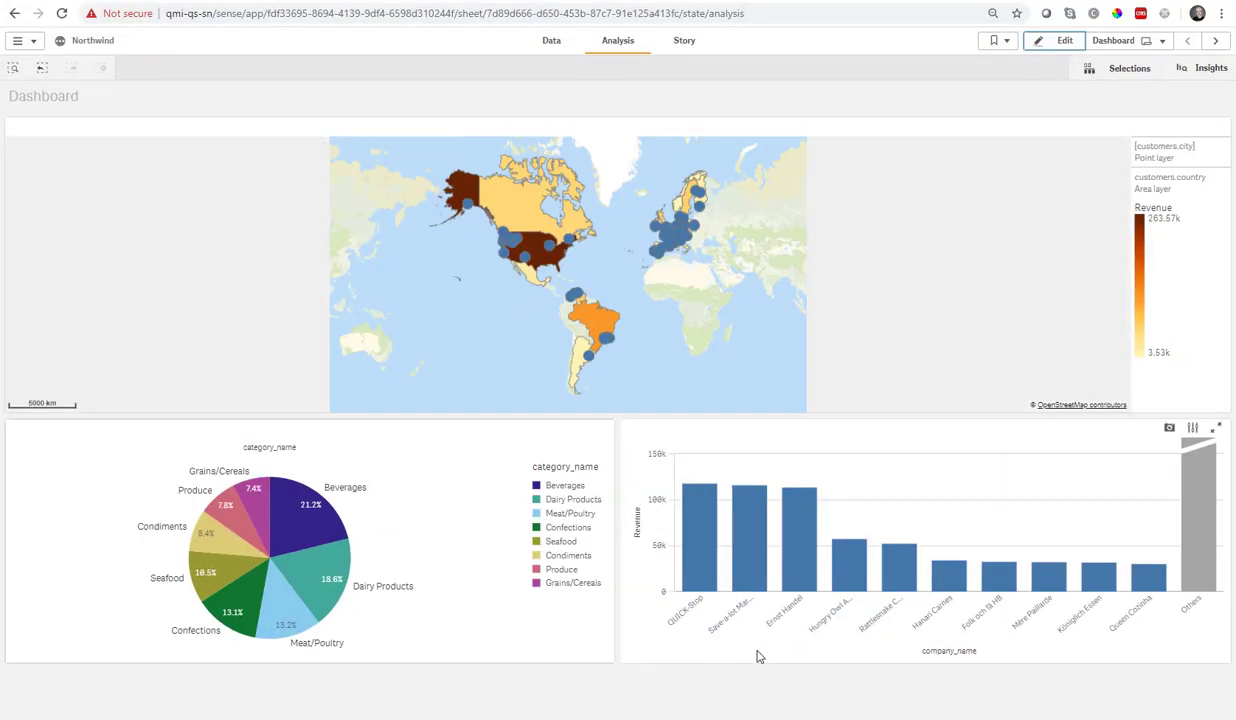
mouse_move(804, 560)
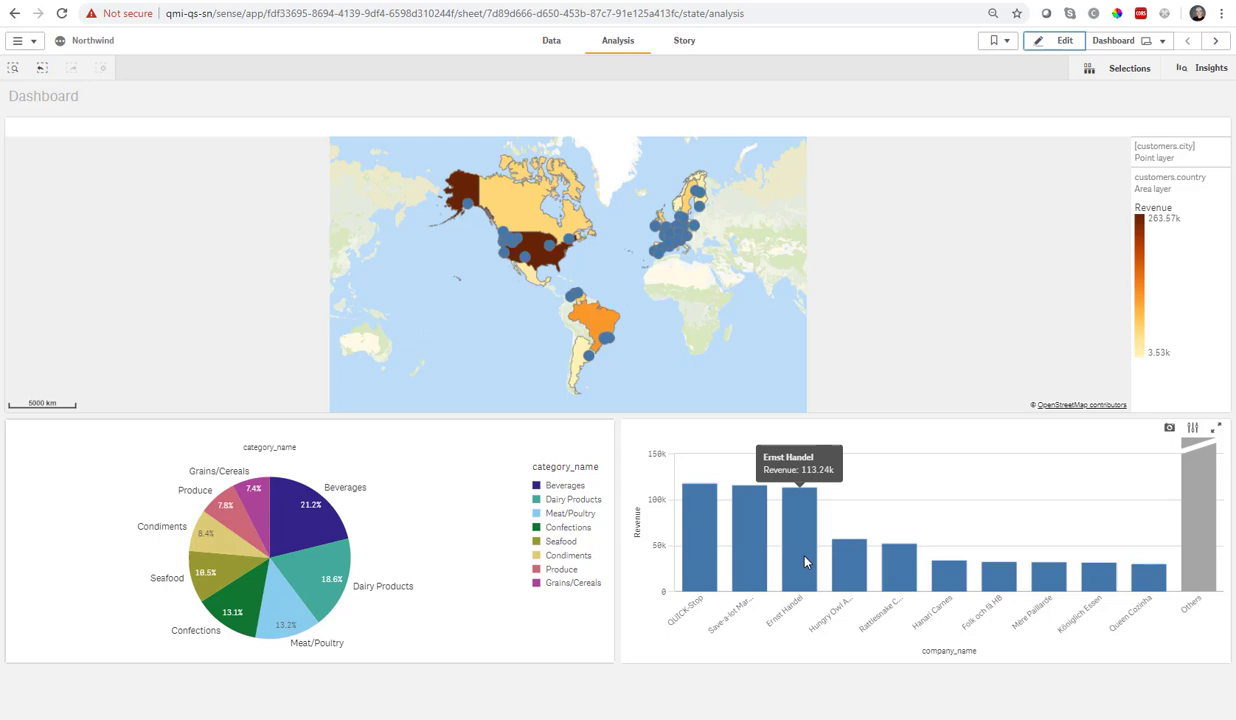
Step: Select the Ernst Handel company bar and then cancel the selection
click(800, 530)
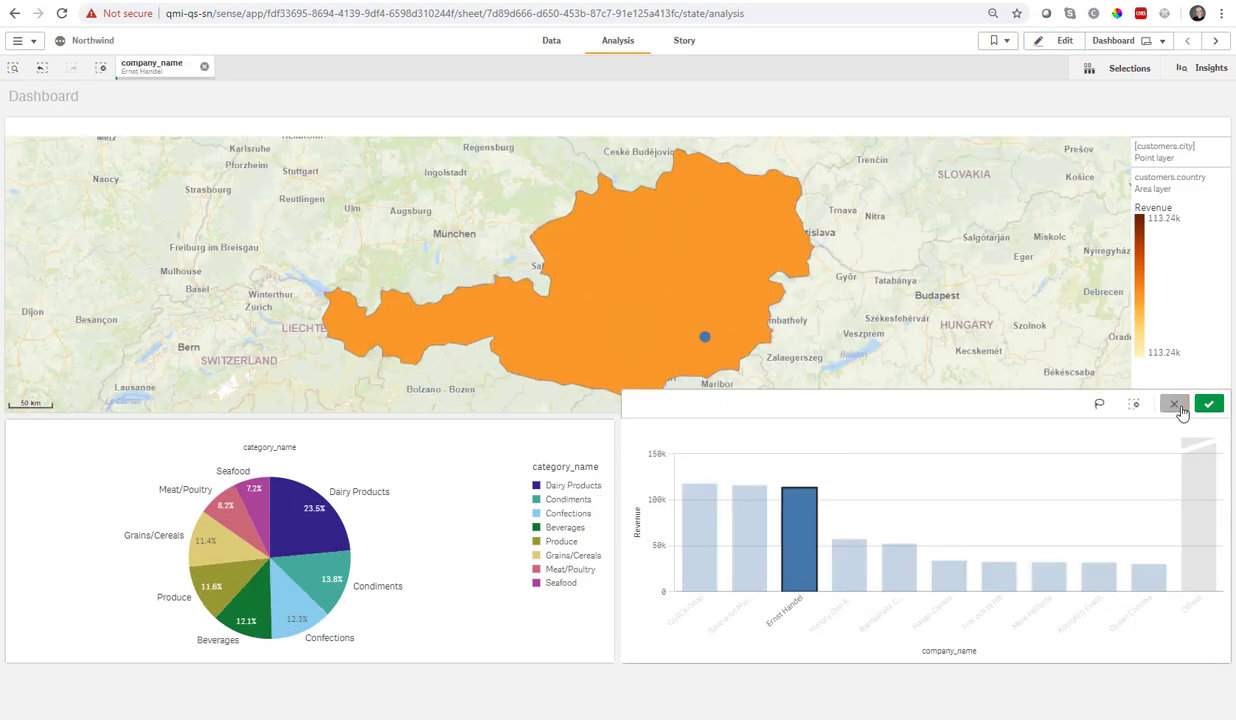
click(1174, 404)
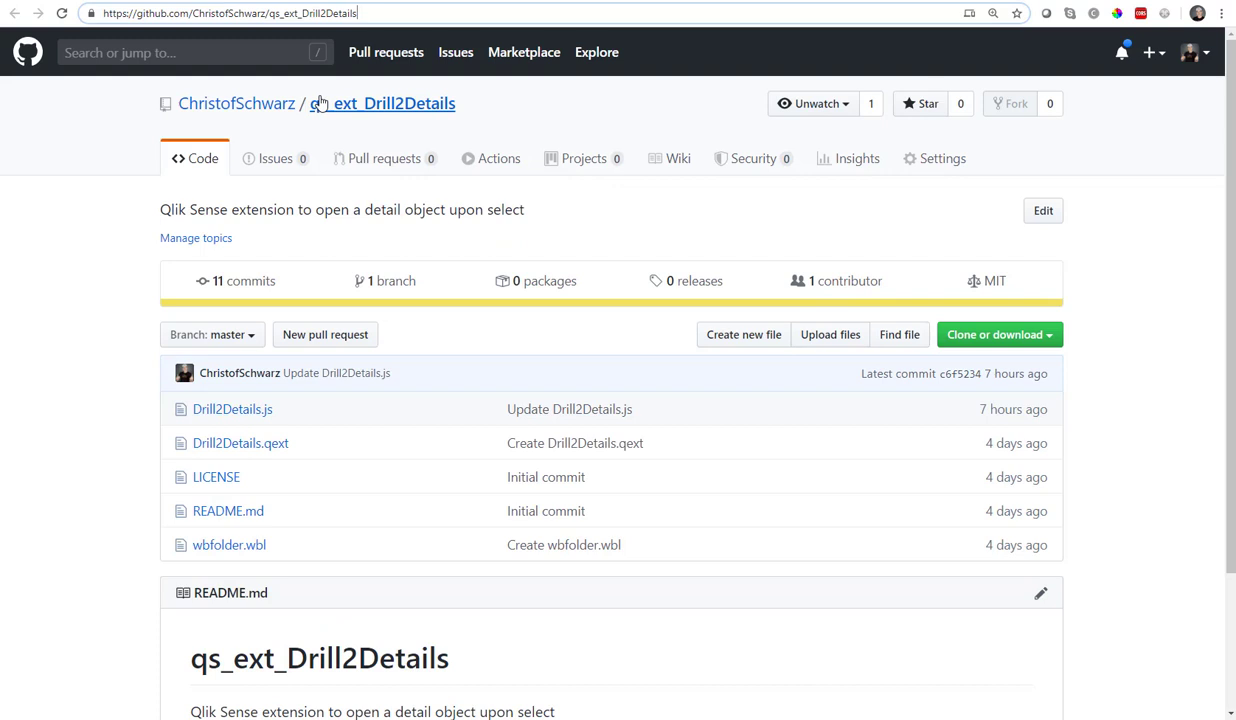
mouse_move(250, 212)
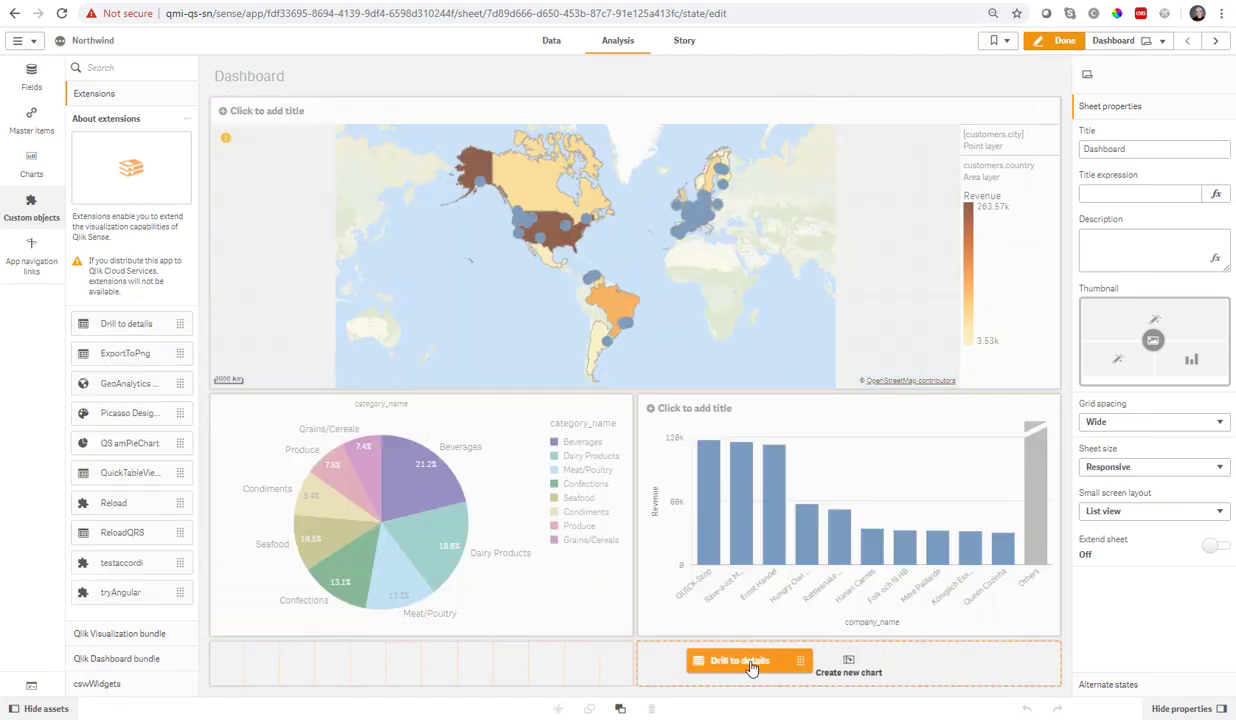
Step: Place the Drill to details extension in the thin strip below the charts
click(738, 660)
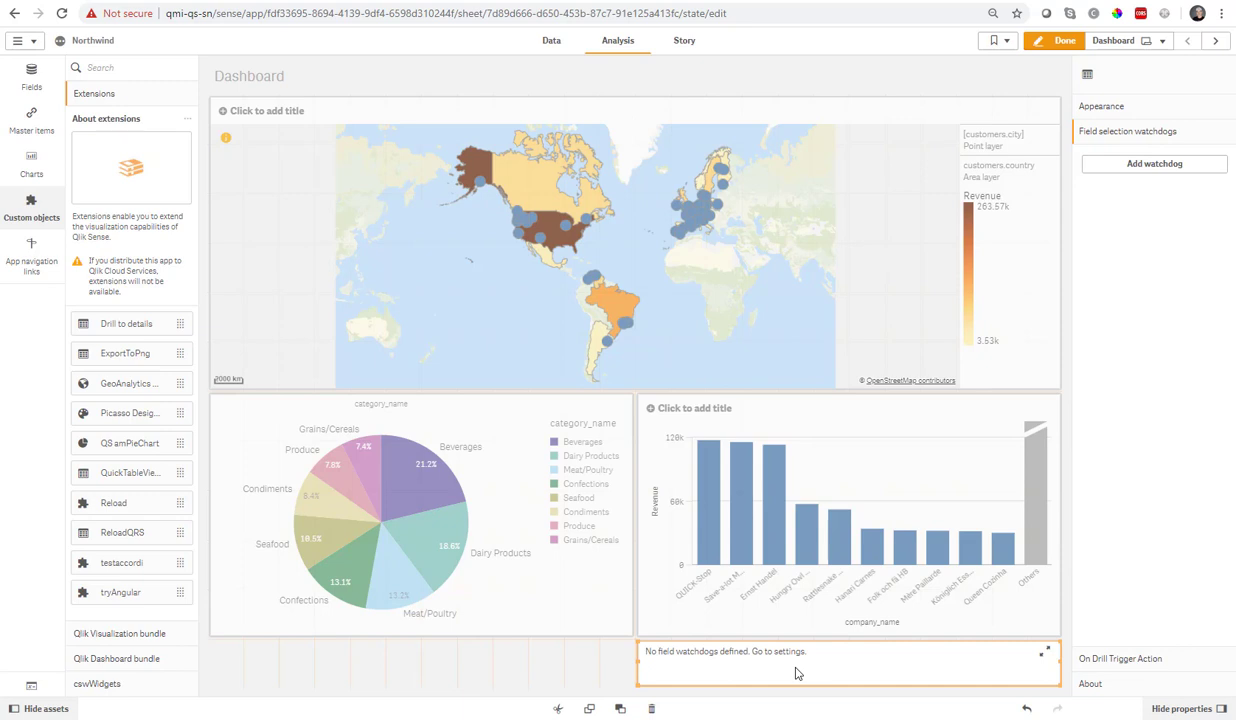
click(1154, 164)
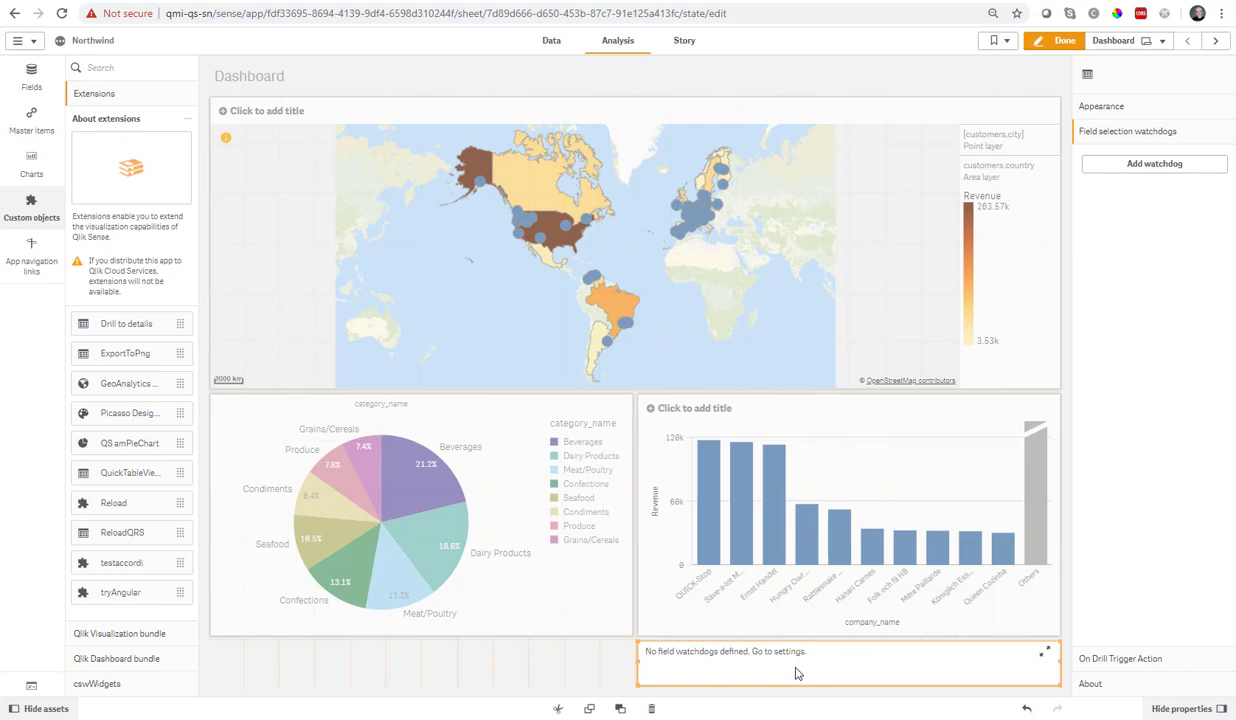
mouse_move(874, 572)
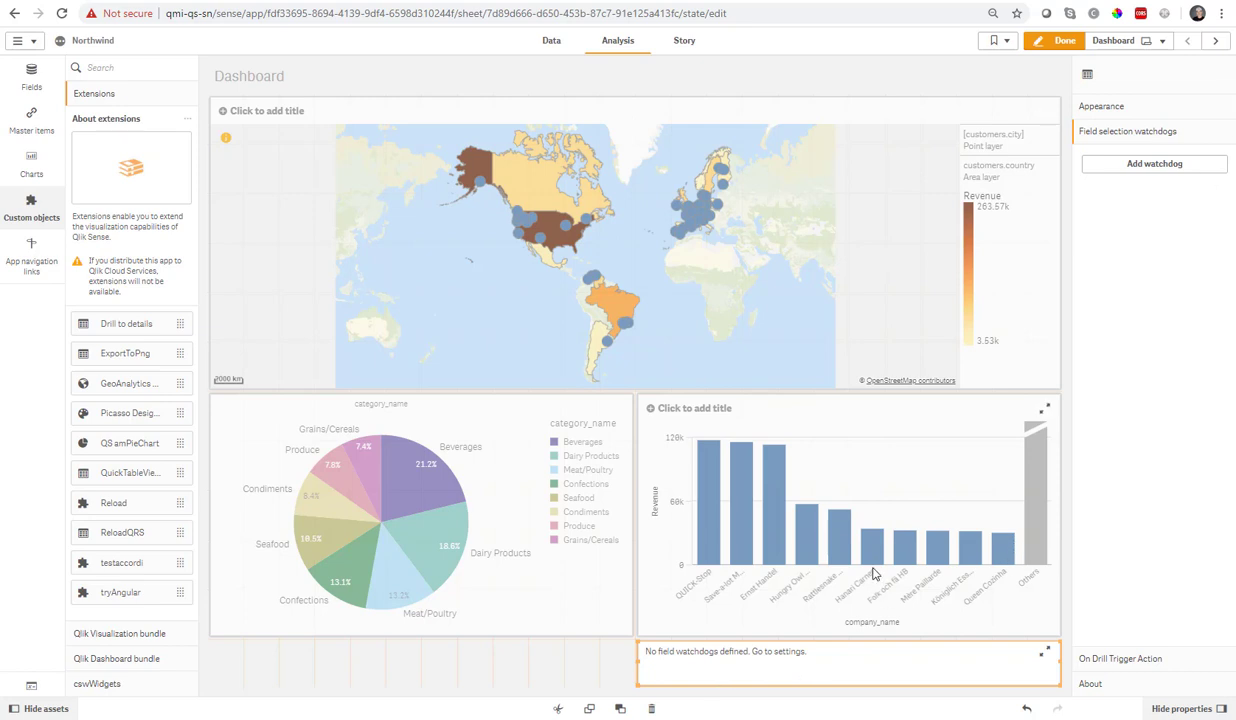
mouse_move(770, 554)
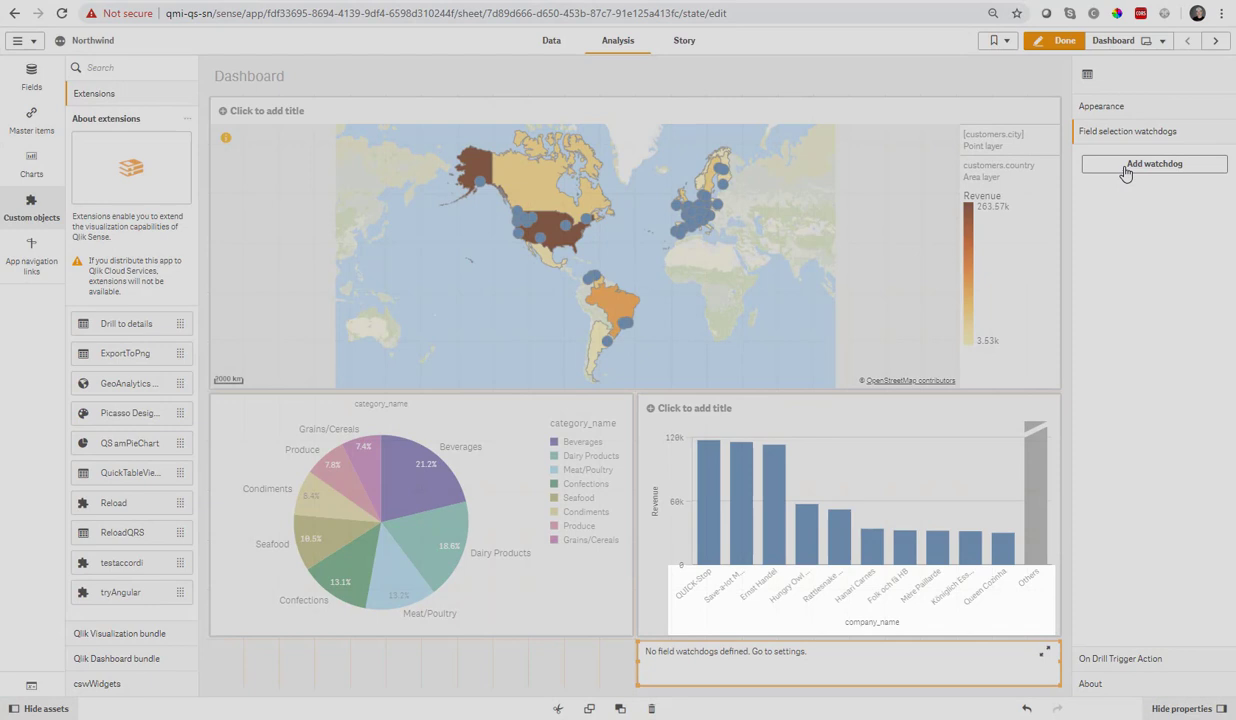
Step: Add a field watchdog on the company data field with Open Next Sheet and finish editing
click(1154, 164)
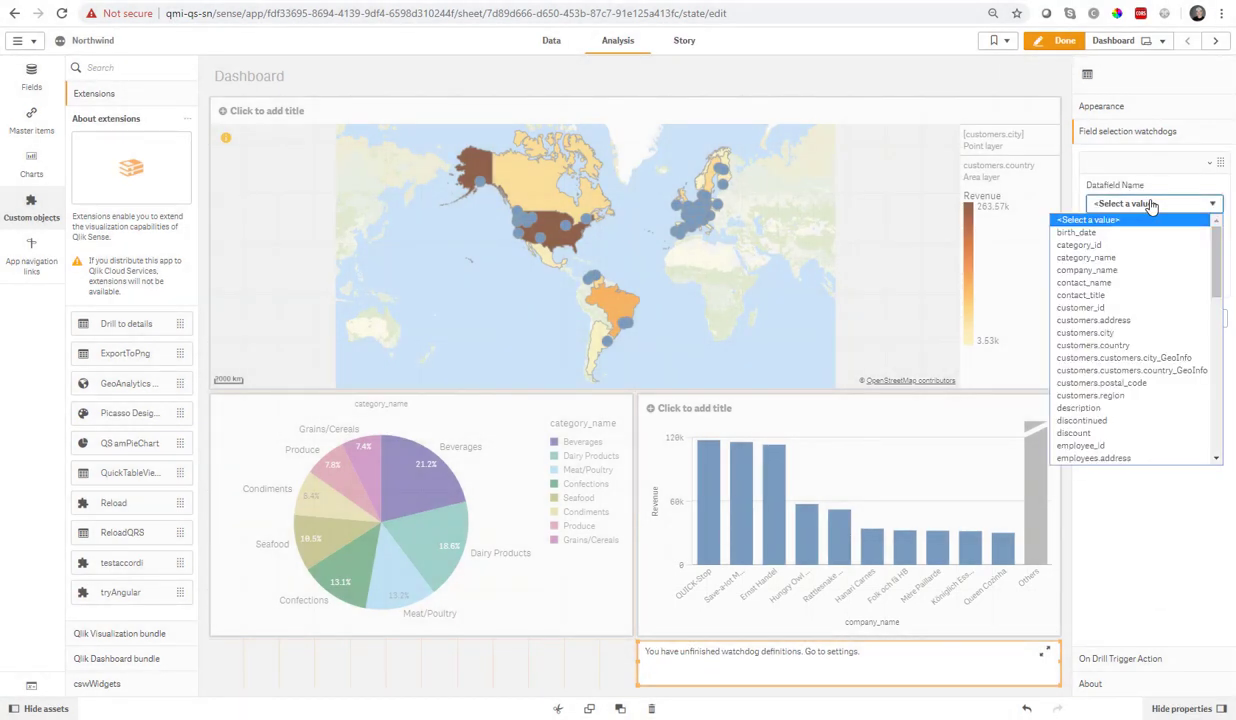
click(1086, 270)
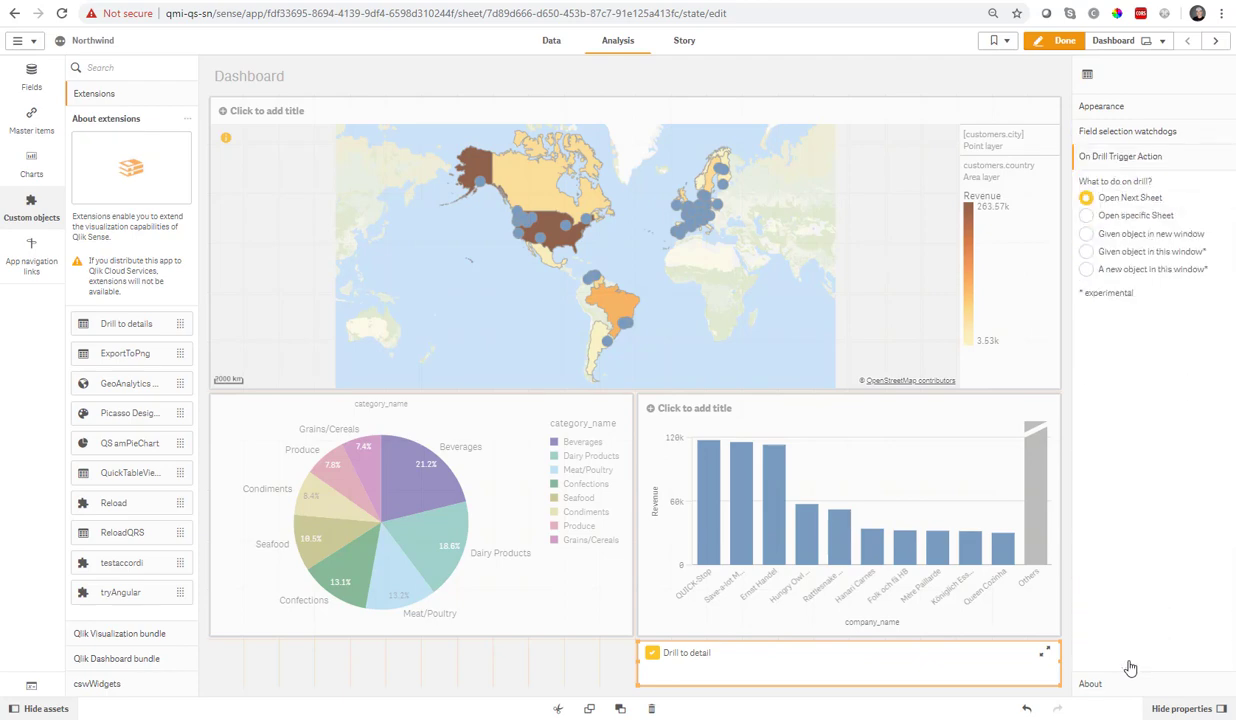
mouse_move(1132, 198)
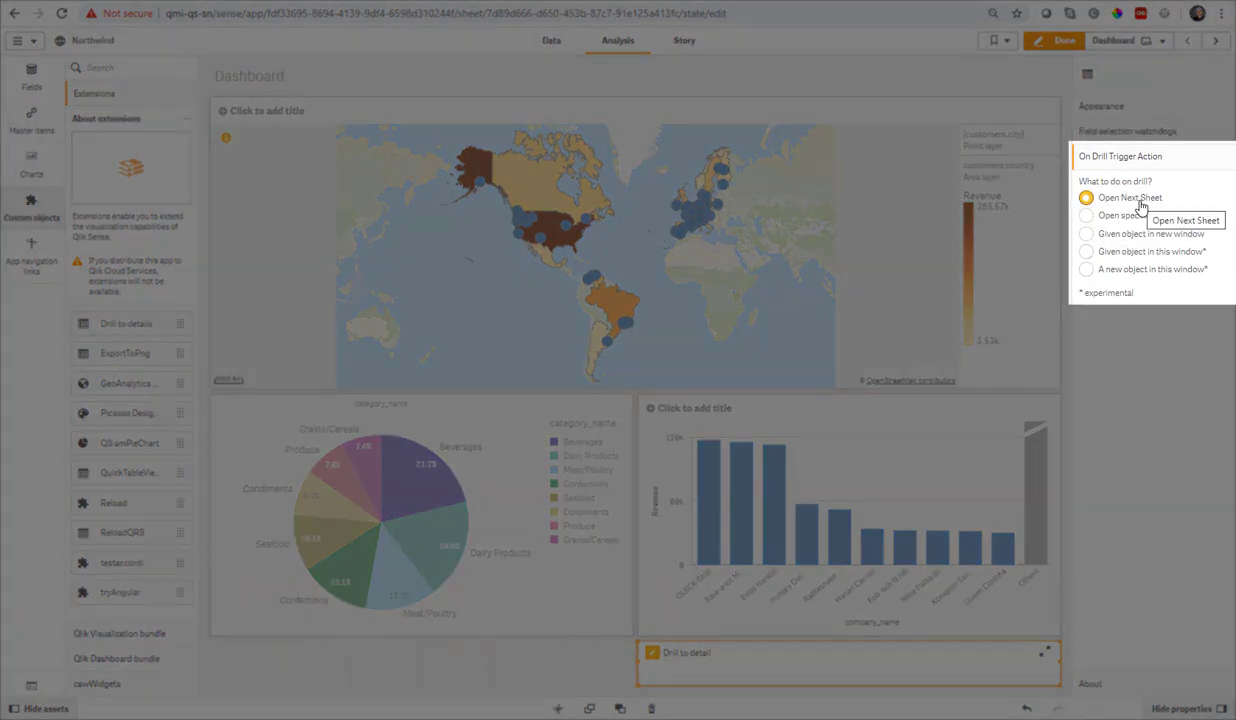
click(1060, 40)
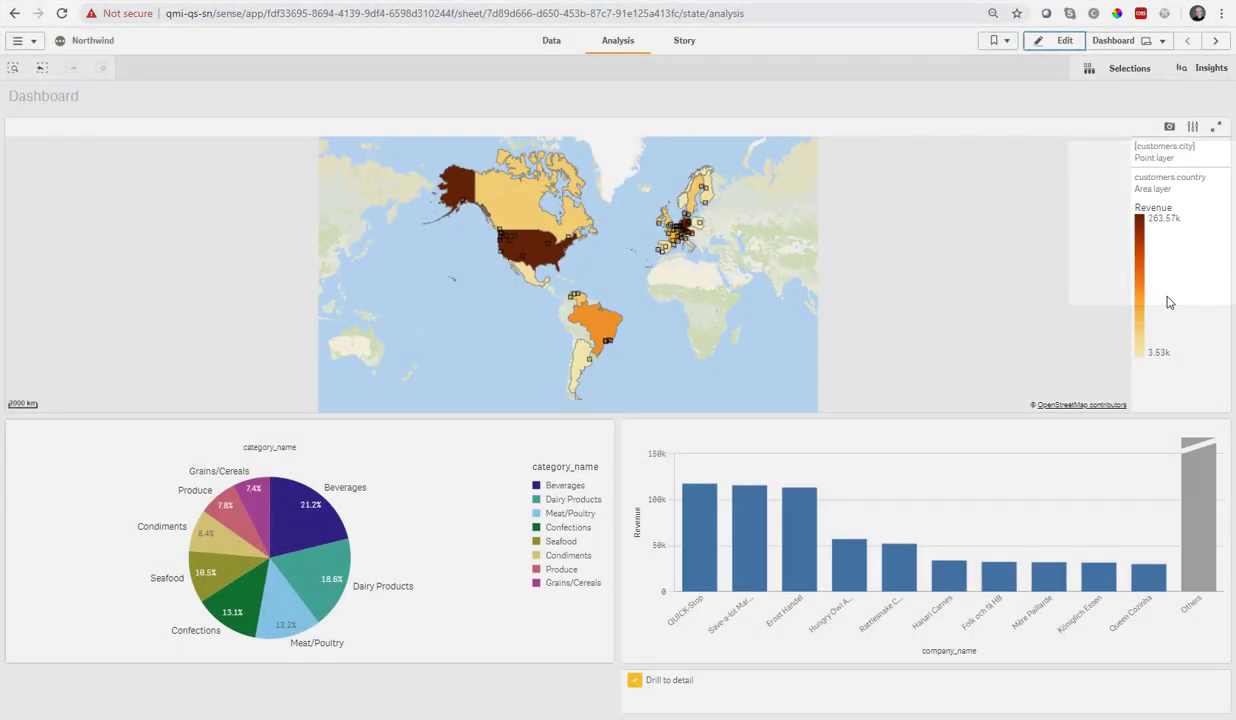
Step: Select Ernst Handel to trigger the drill to the Details sheet, return and clear selections
click(800, 520)
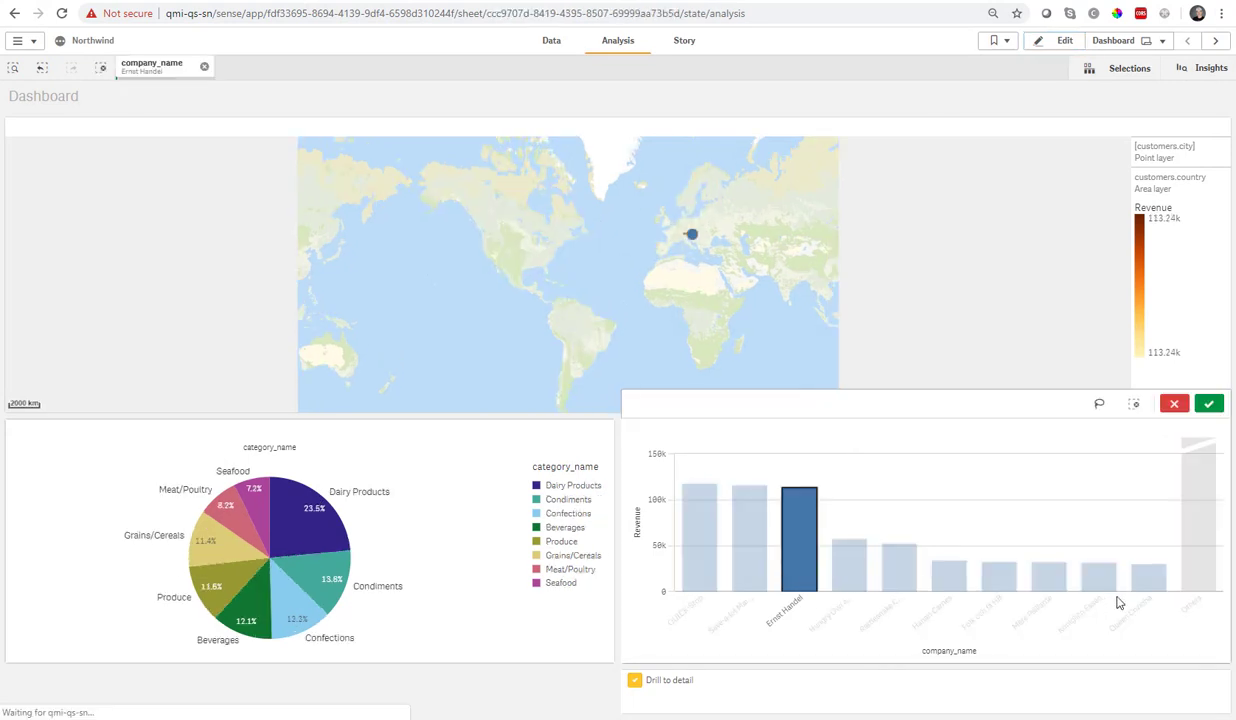
click(1208, 404)
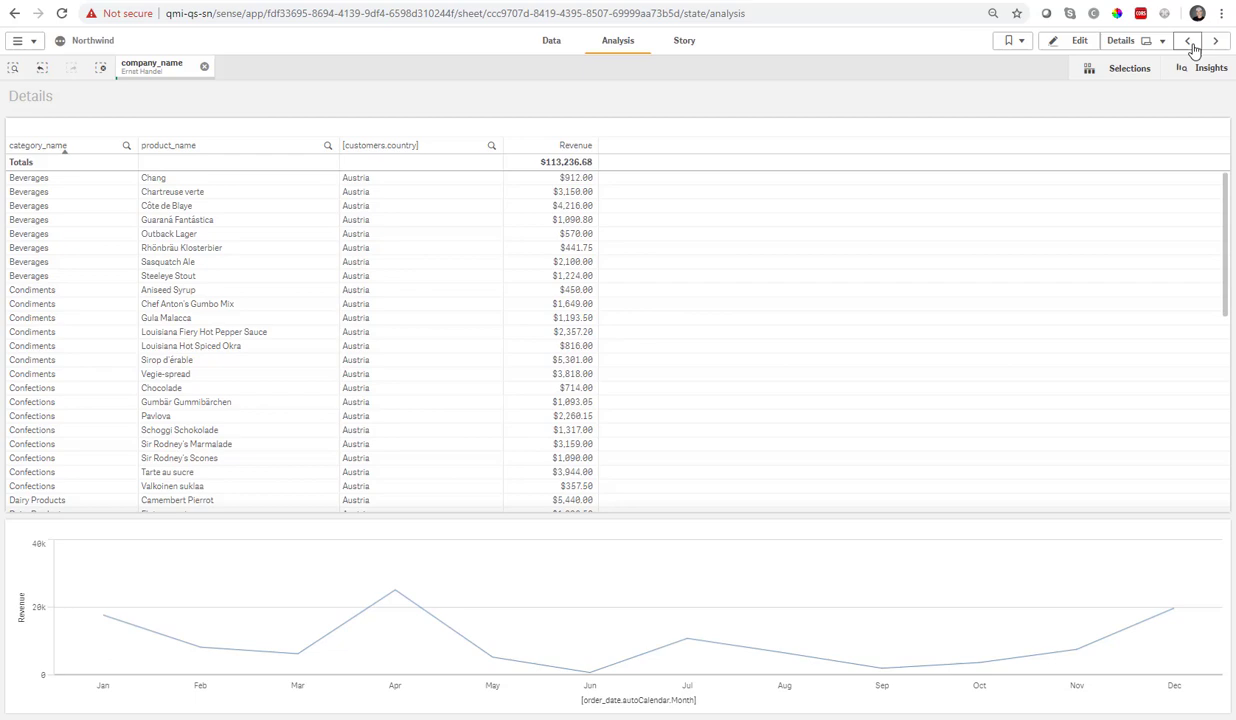
click(1188, 40)
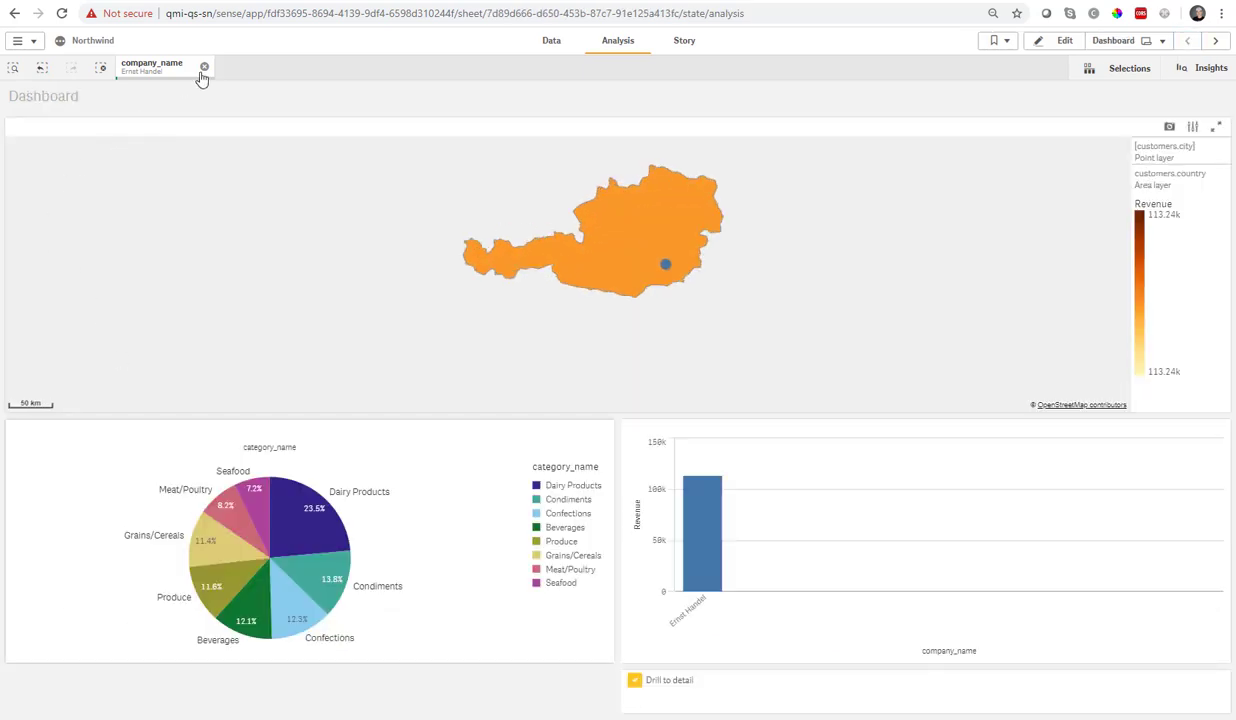
click(204, 68)
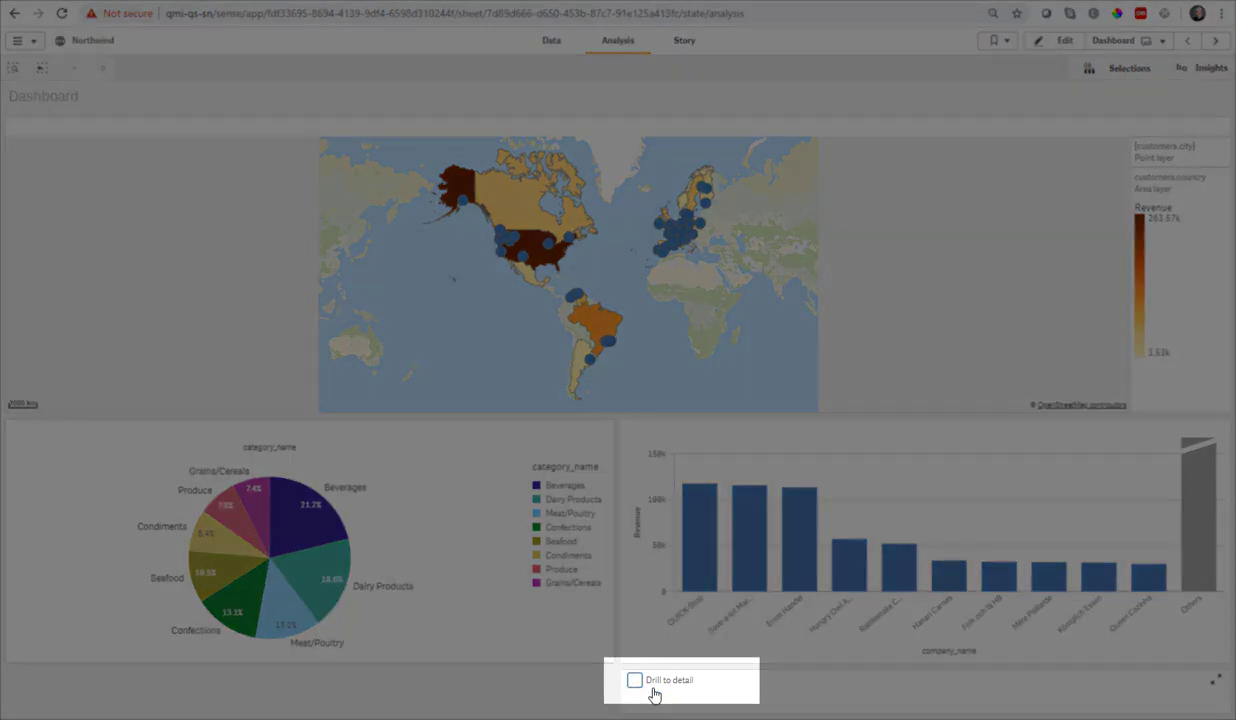
Step: Select two company bars and confirm the selection to test that no drill fires
click(848, 544)
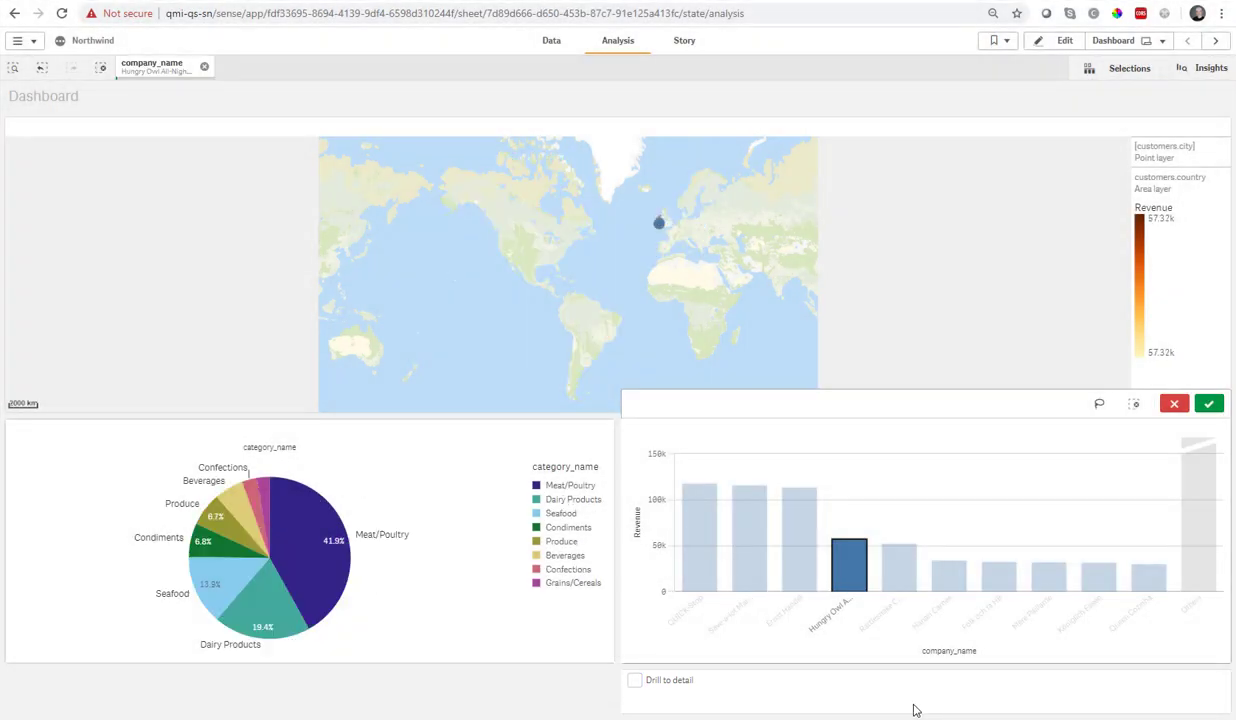
click(896, 550)
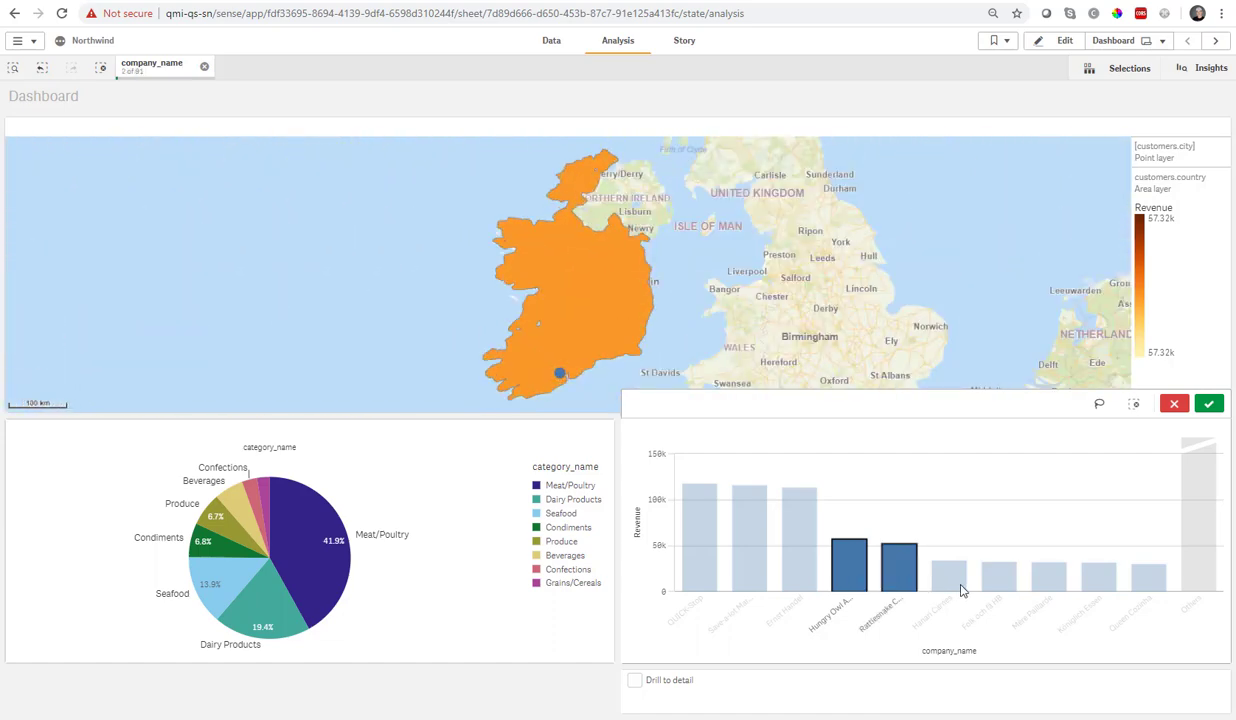
click(1208, 404)
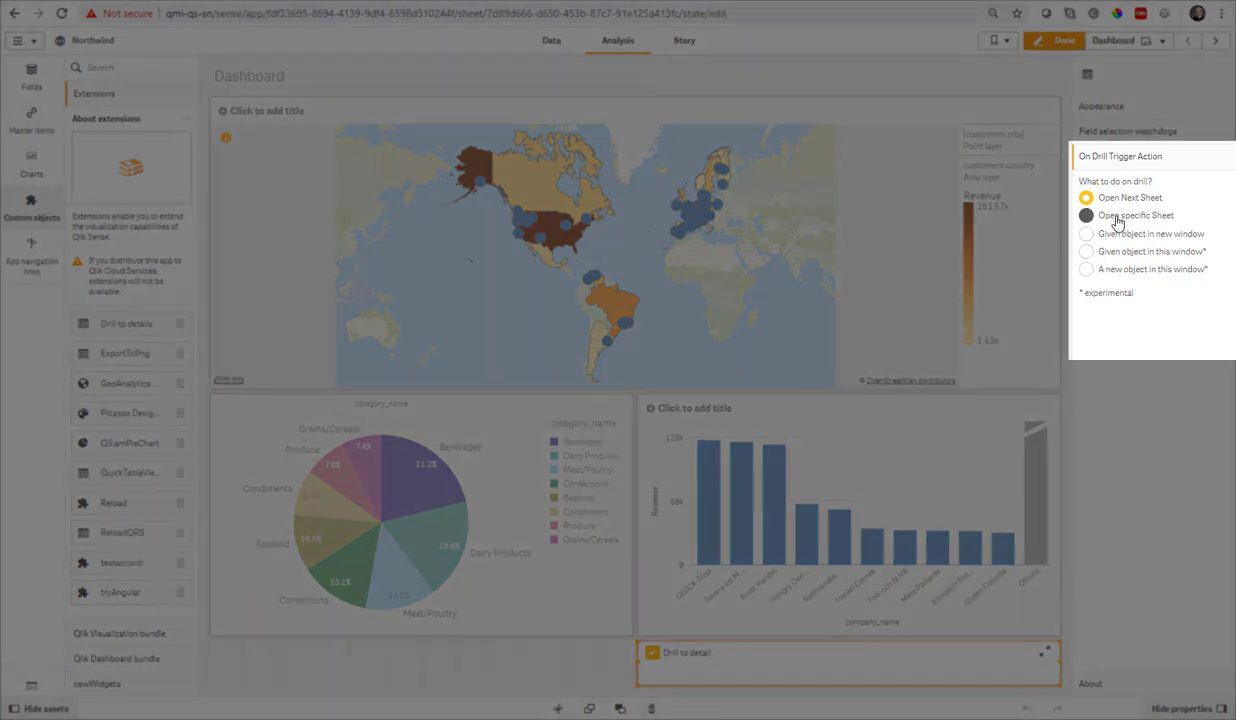
Step: Set the drill action to Open specific Sheet and grab the details table's object ID
click(1086, 216)
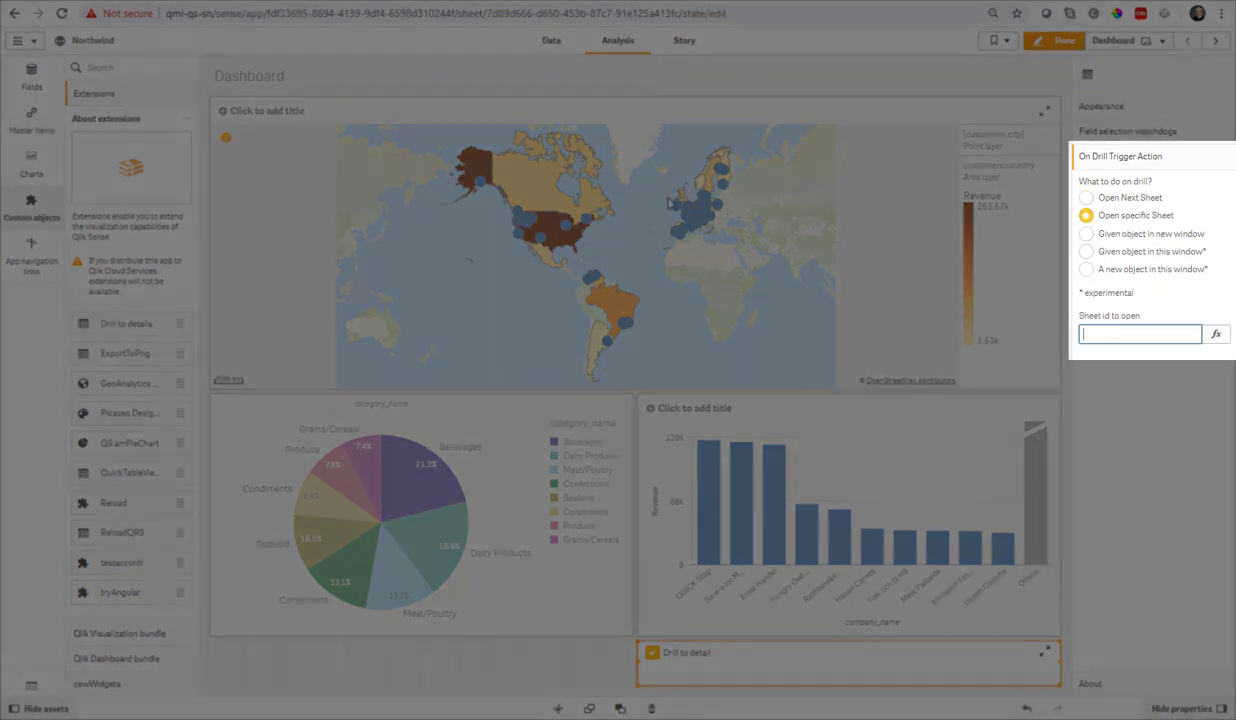
mouse_move(870, 114)
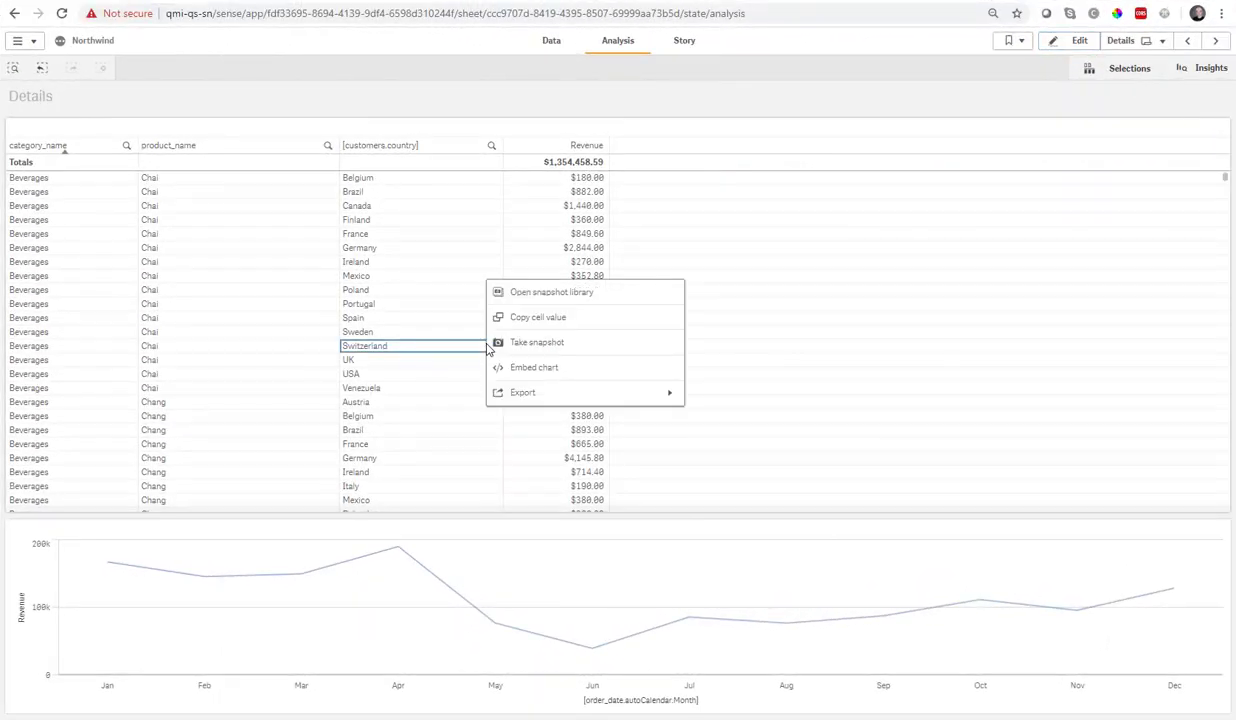
click(534, 368)
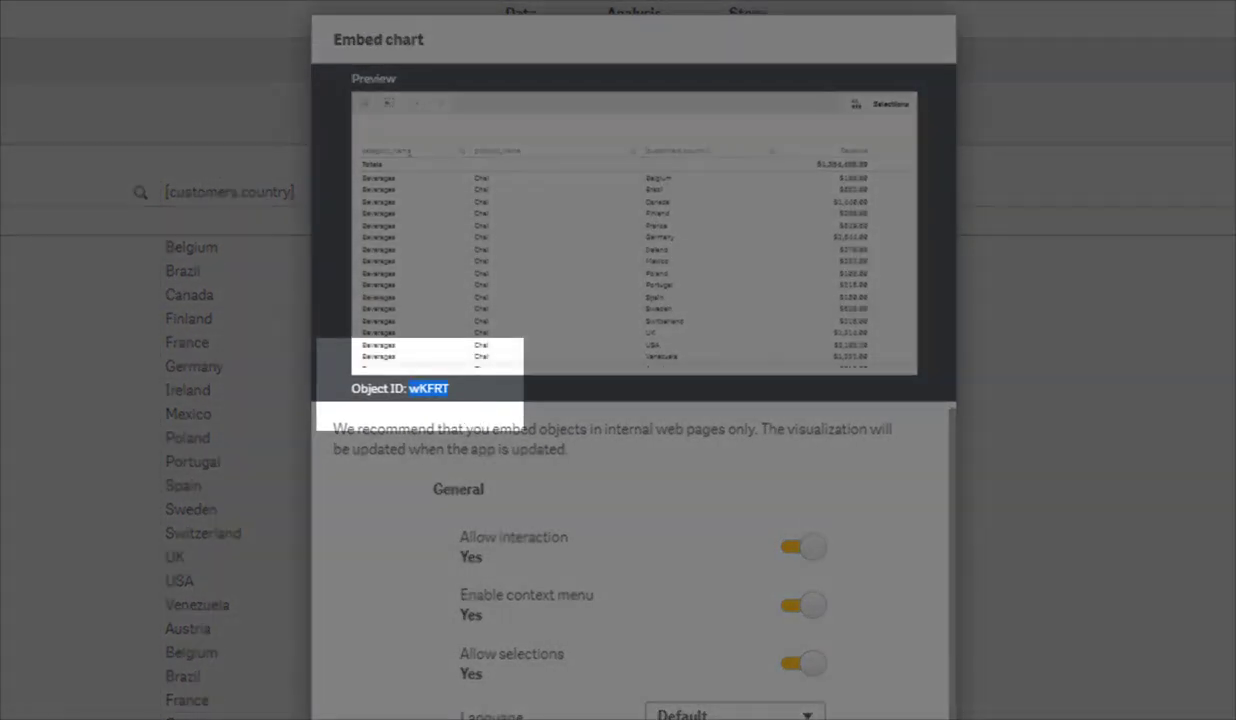
click(1188, 40)
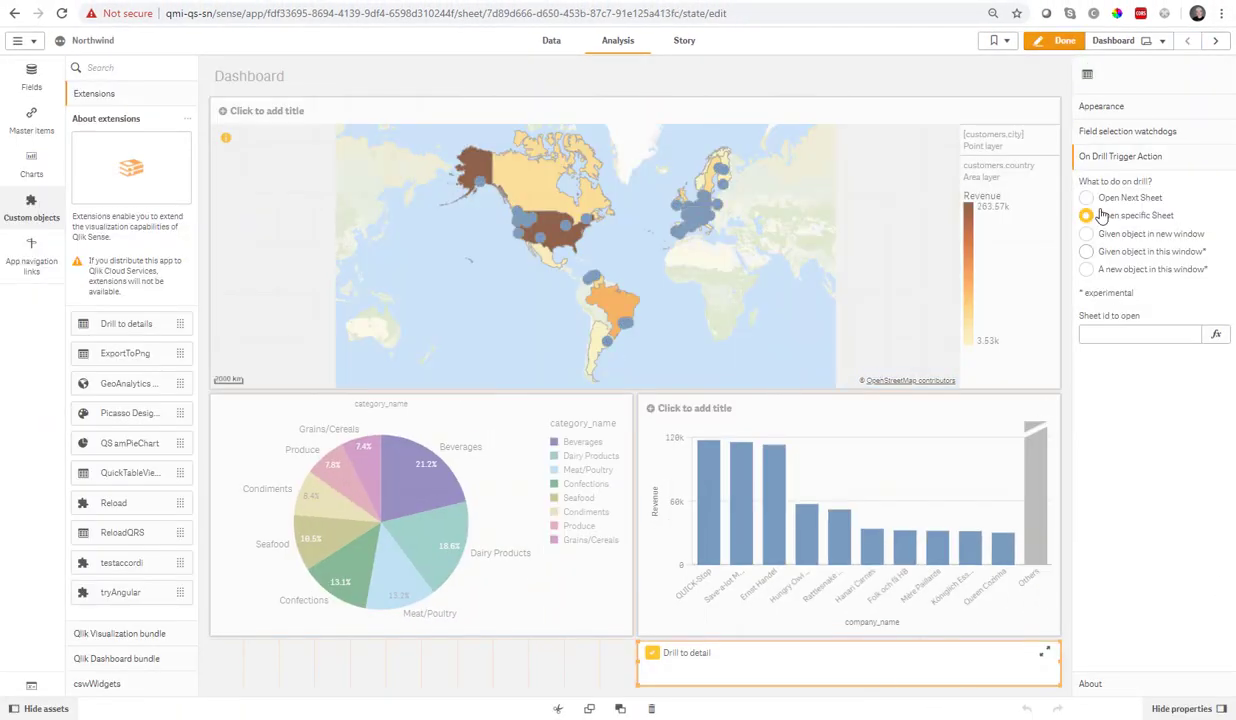
Step: Set the drill to show object wKFRT in a new window and test with the Hanari Carnes selection
click(1086, 232)
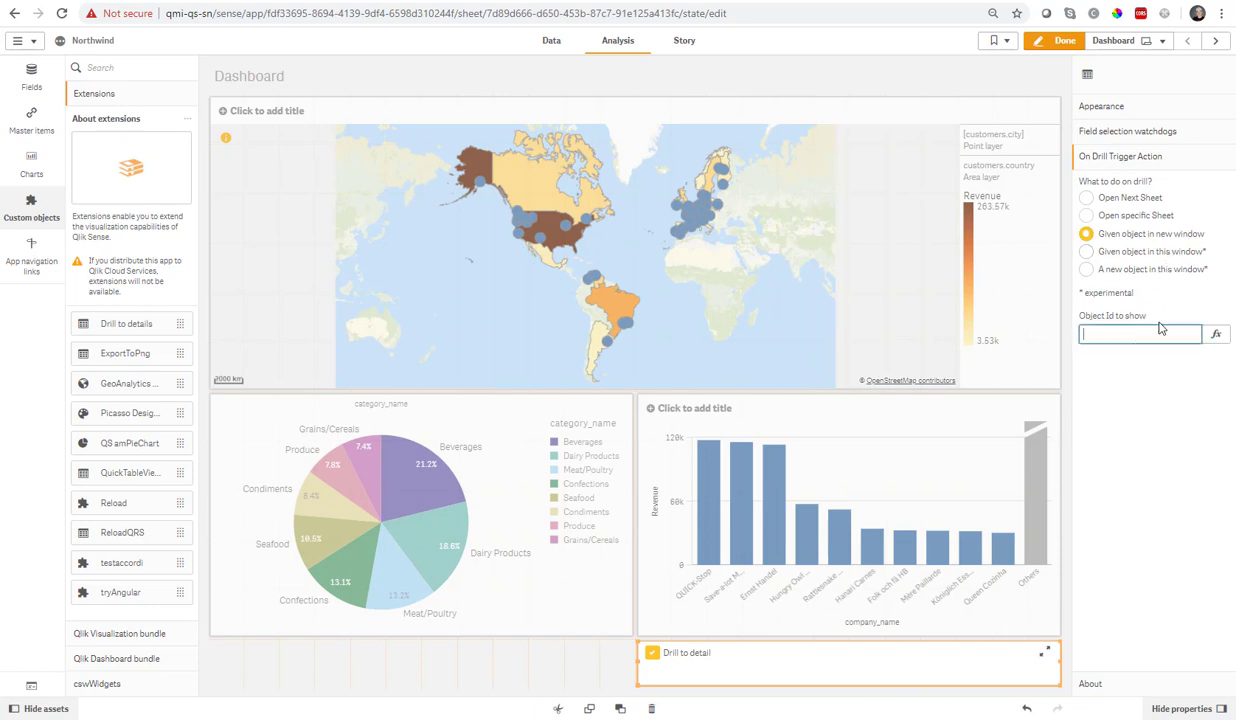
text(wKFRT)
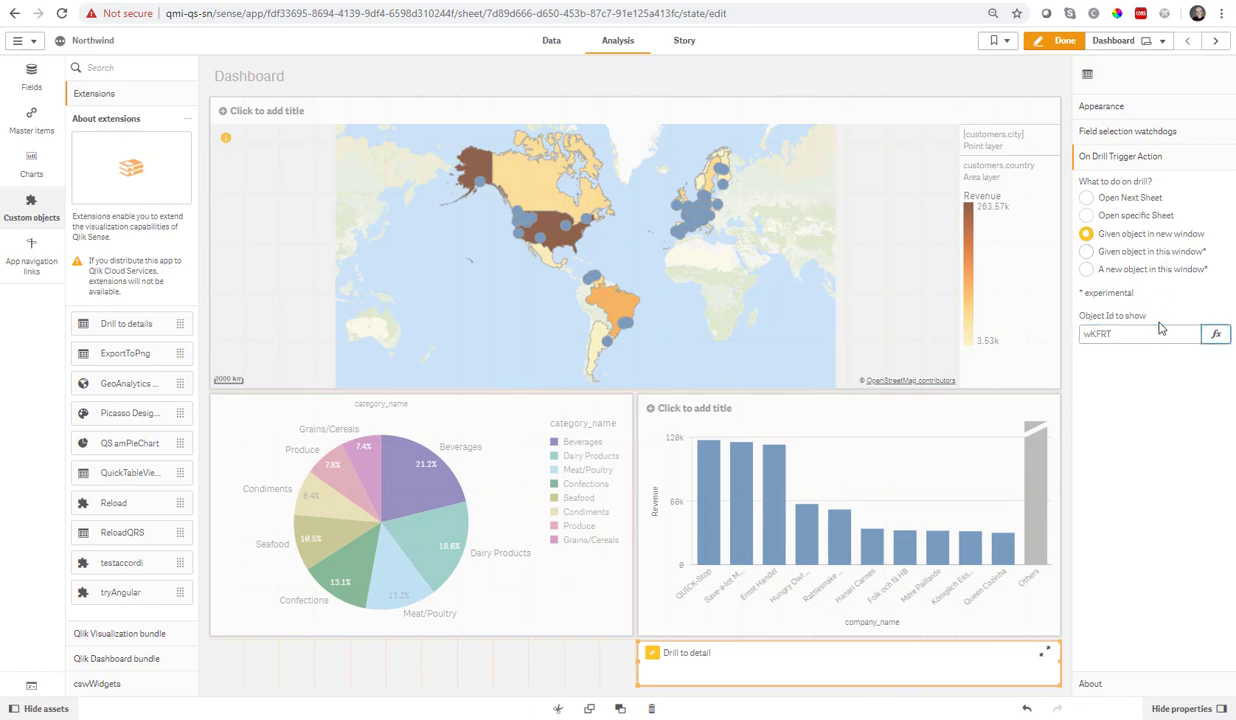
click(1054, 40)
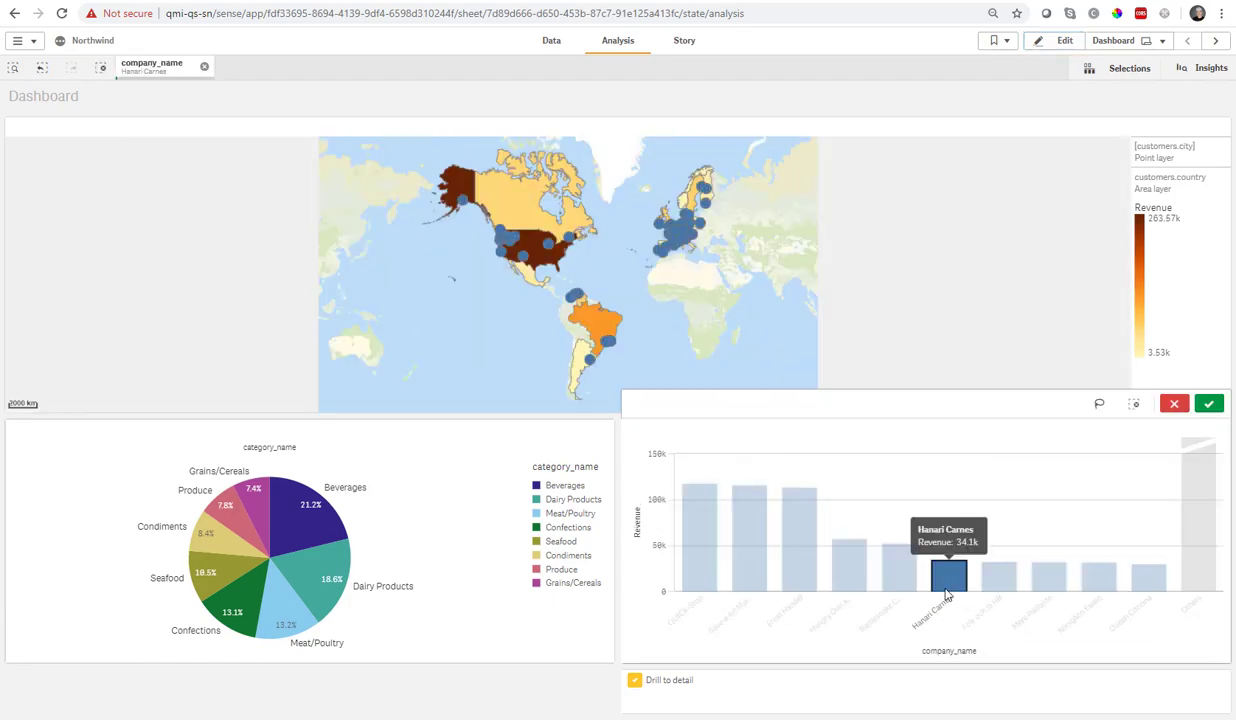
click(948, 576)
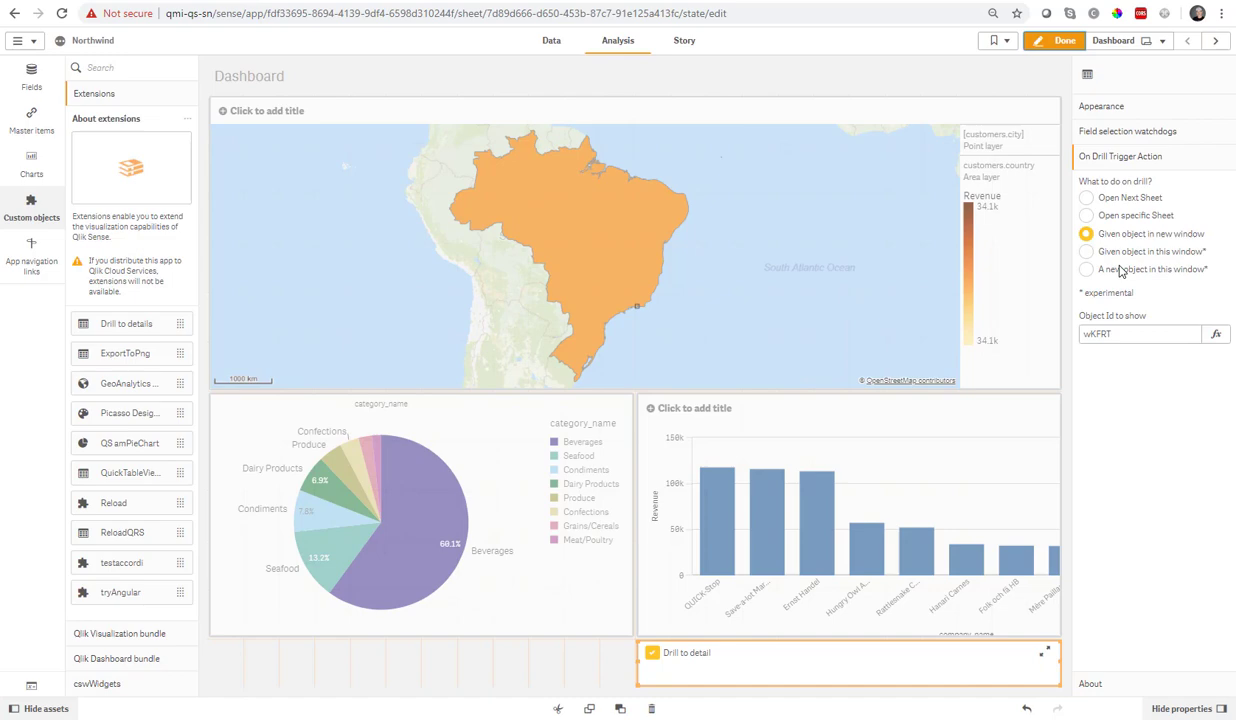
Step: Switch the drill to show object wKFRT in this window and clear the Hanari Carnes selection
click(1086, 252)
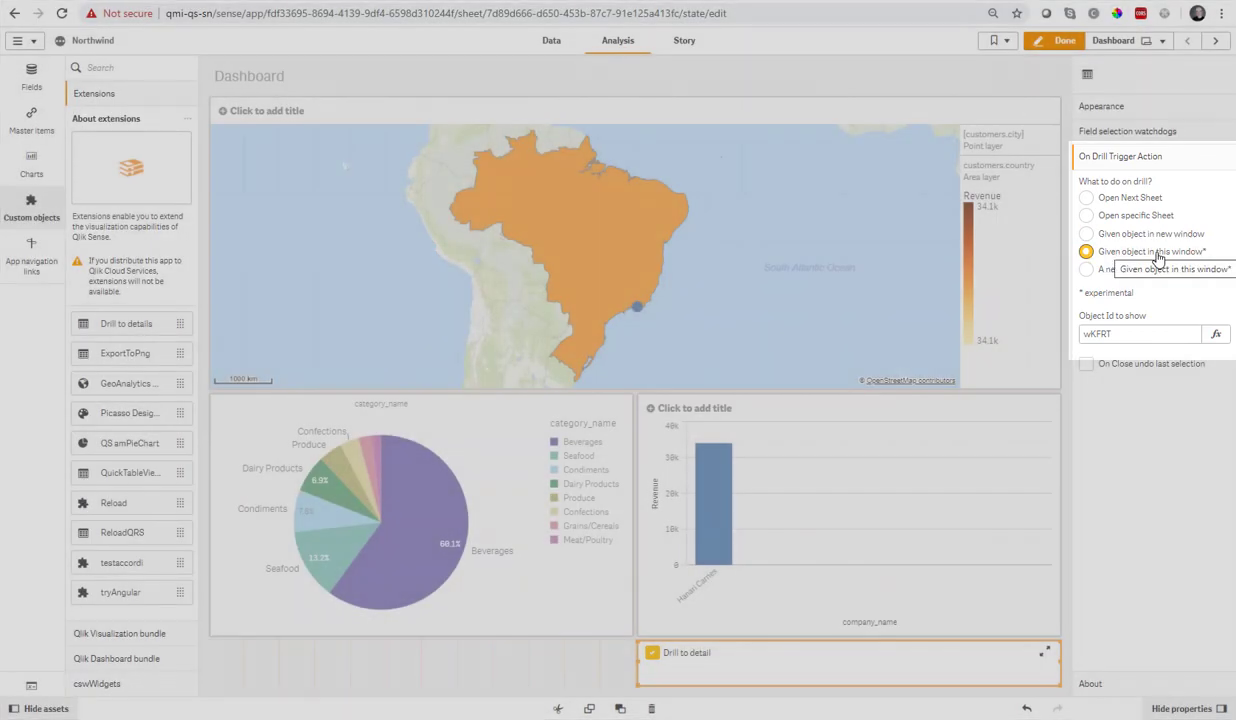
mouse_move(1200, 328)
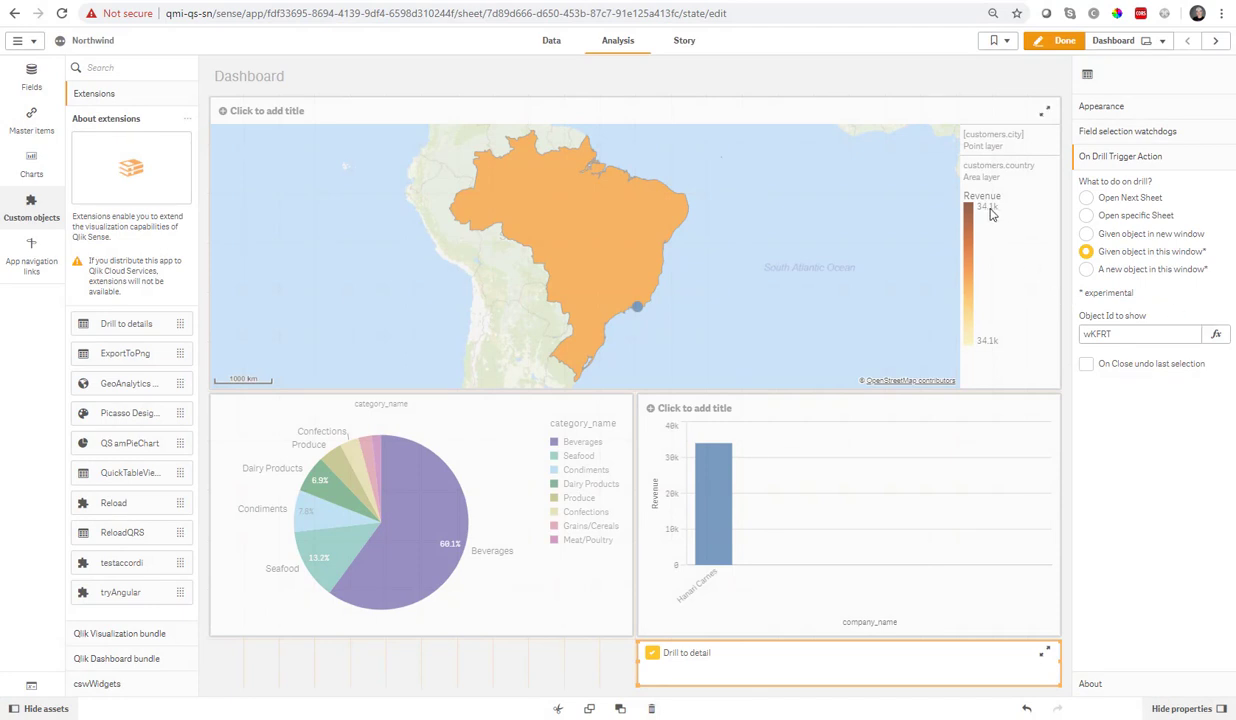
click(1058, 40)
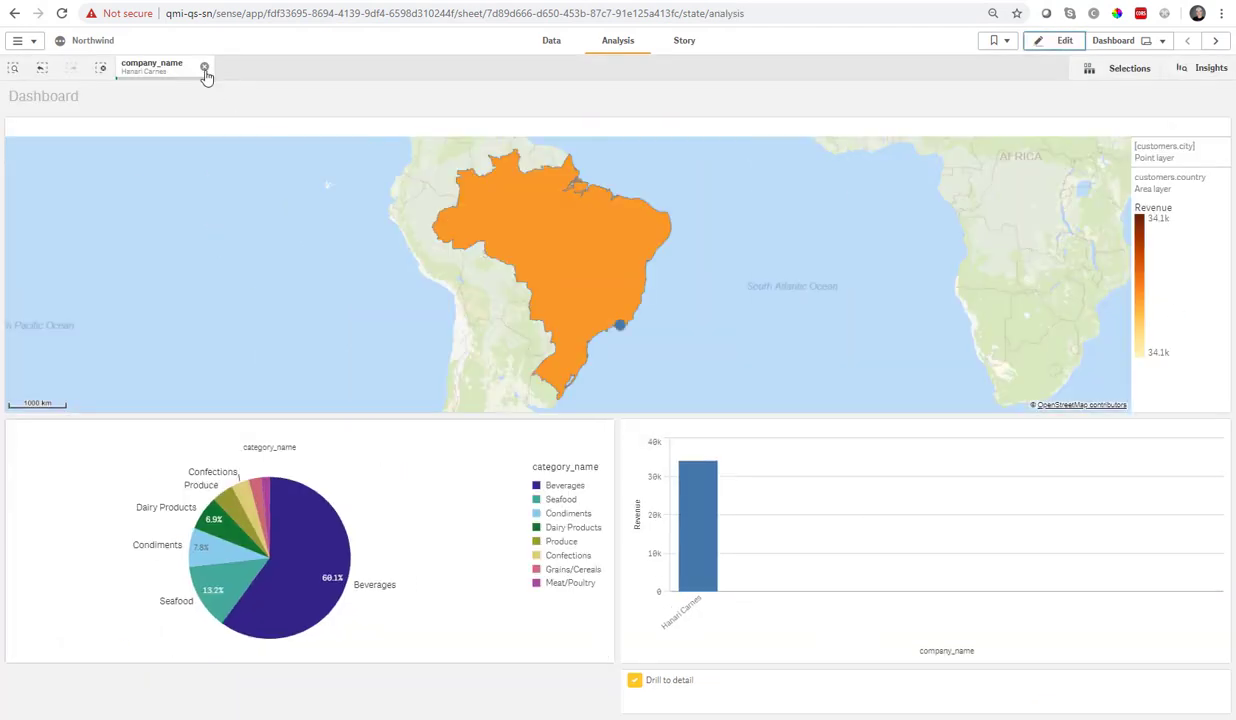
click(204, 68)
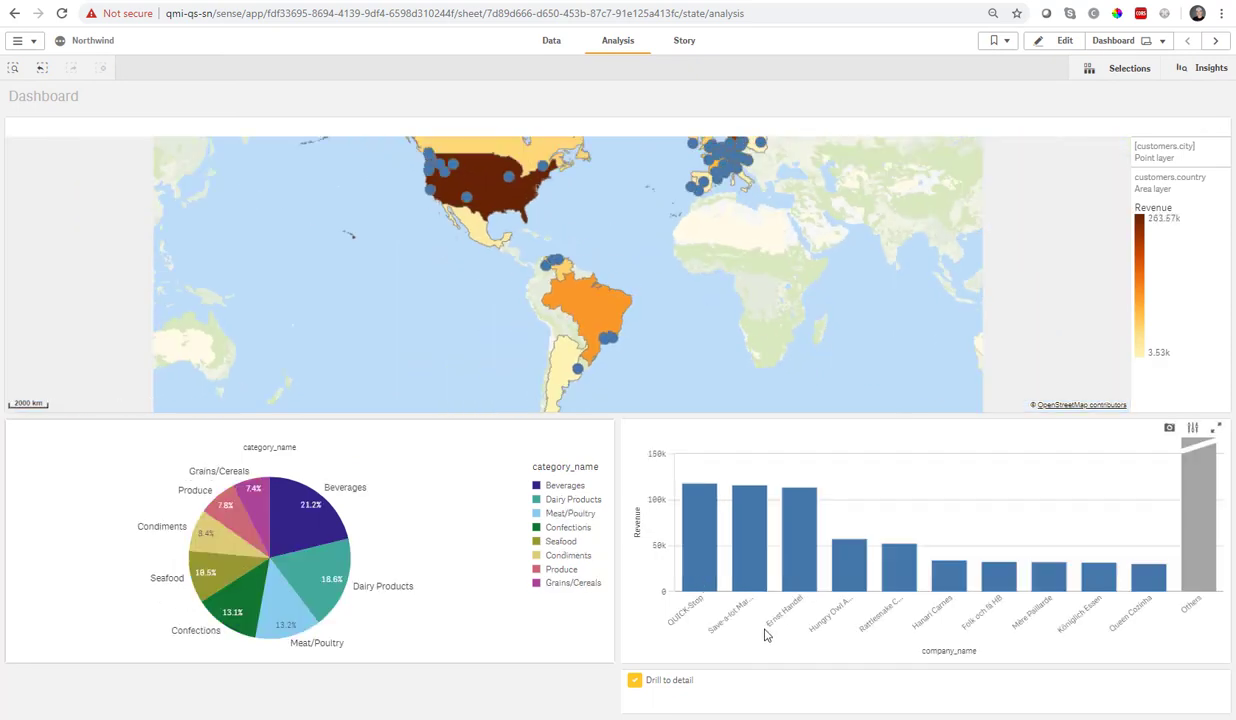
Step: Select a company to open the detail table, close it, clear selections and return to editing
click(848, 544)
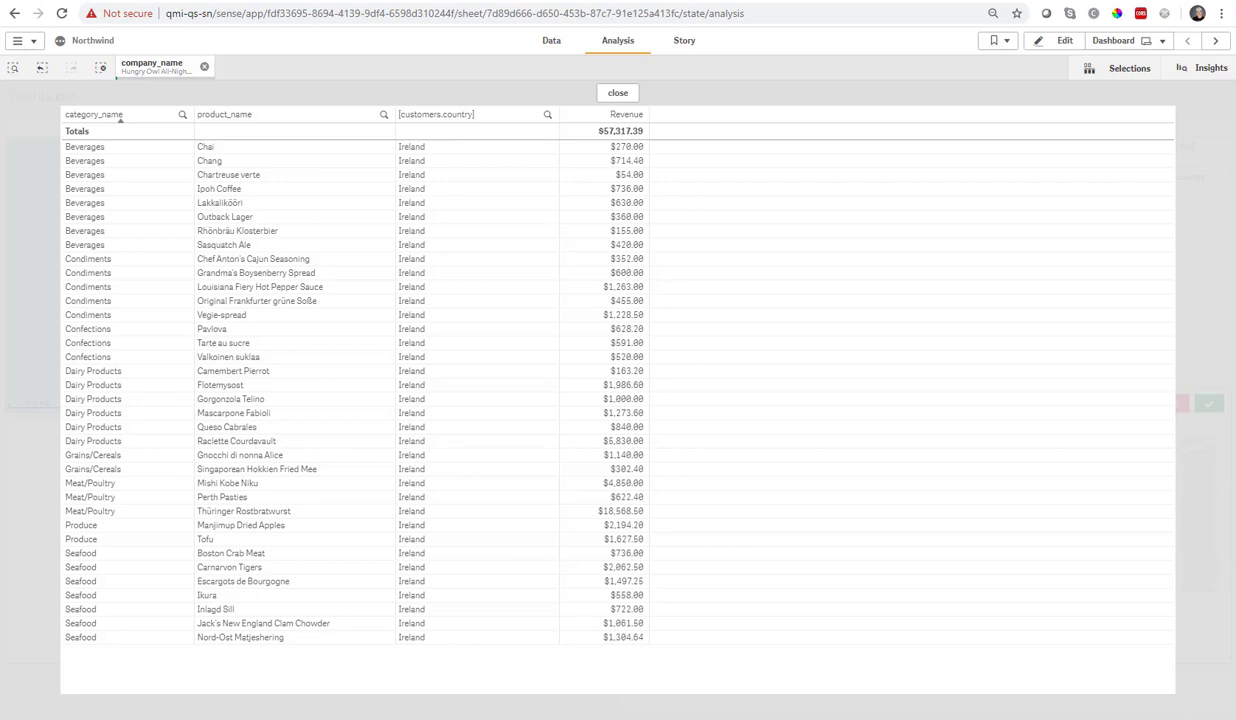
mouse_move(724, 144)
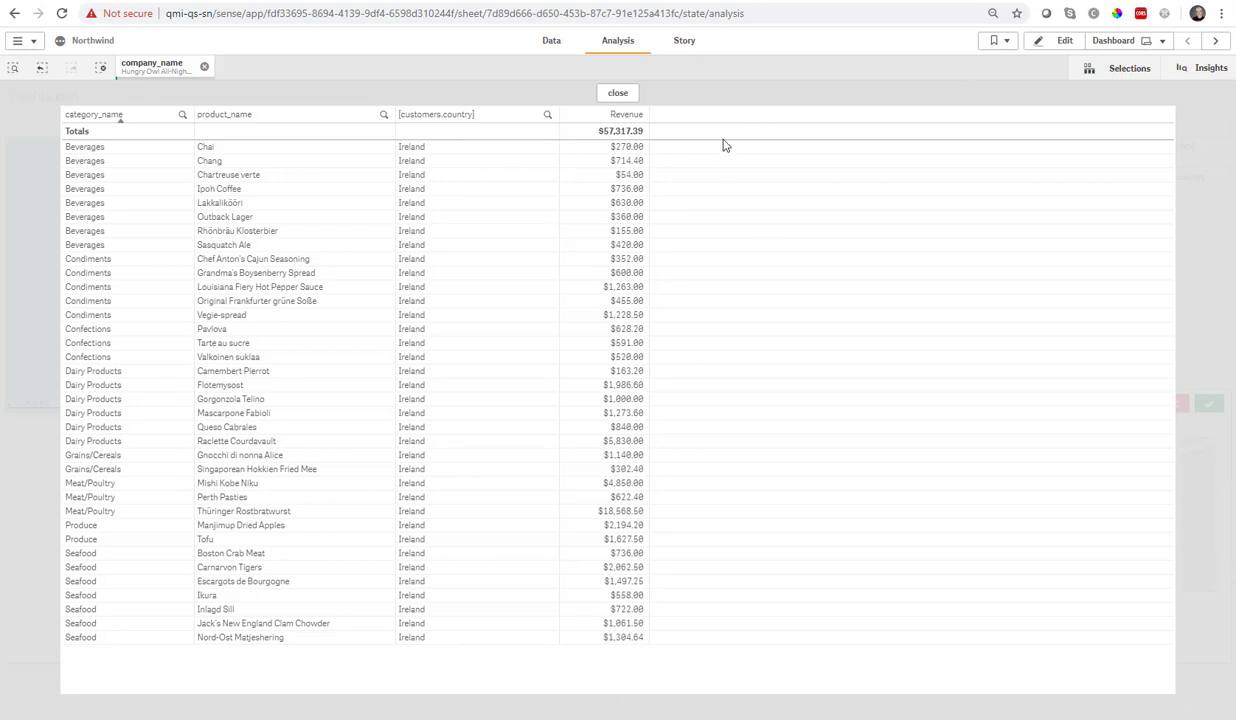
mouse_move(616, 92)
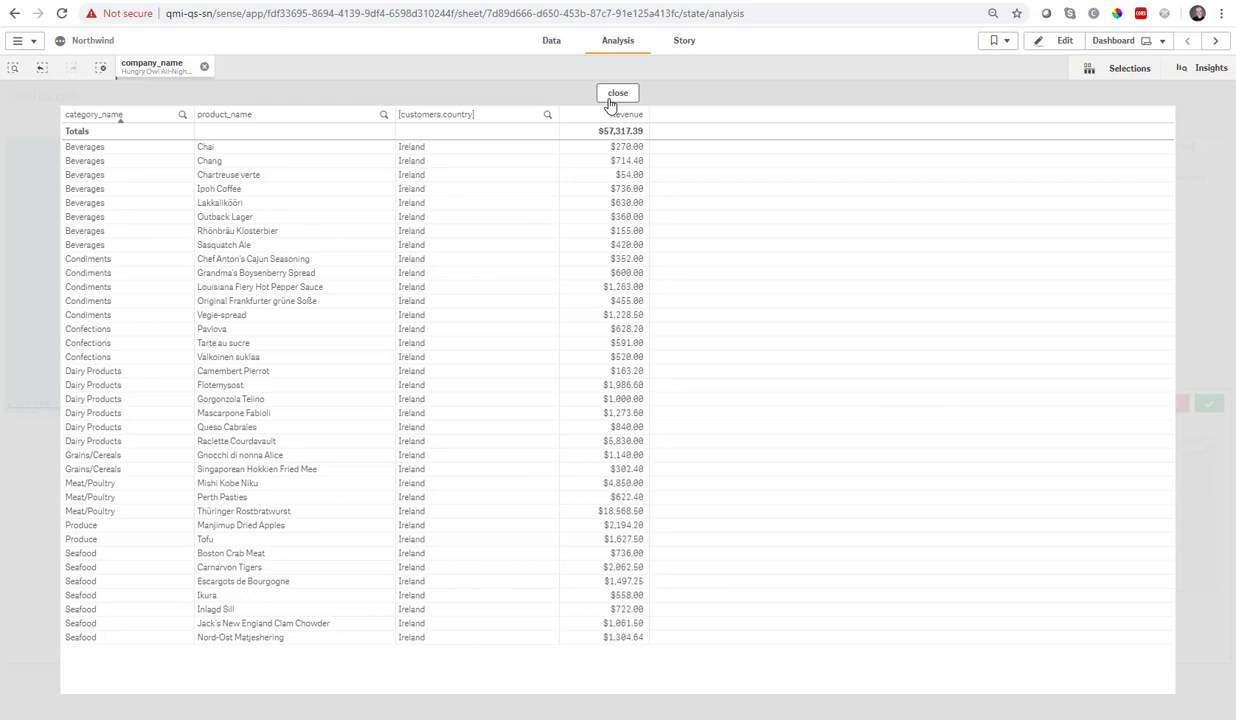
click(616, 92)
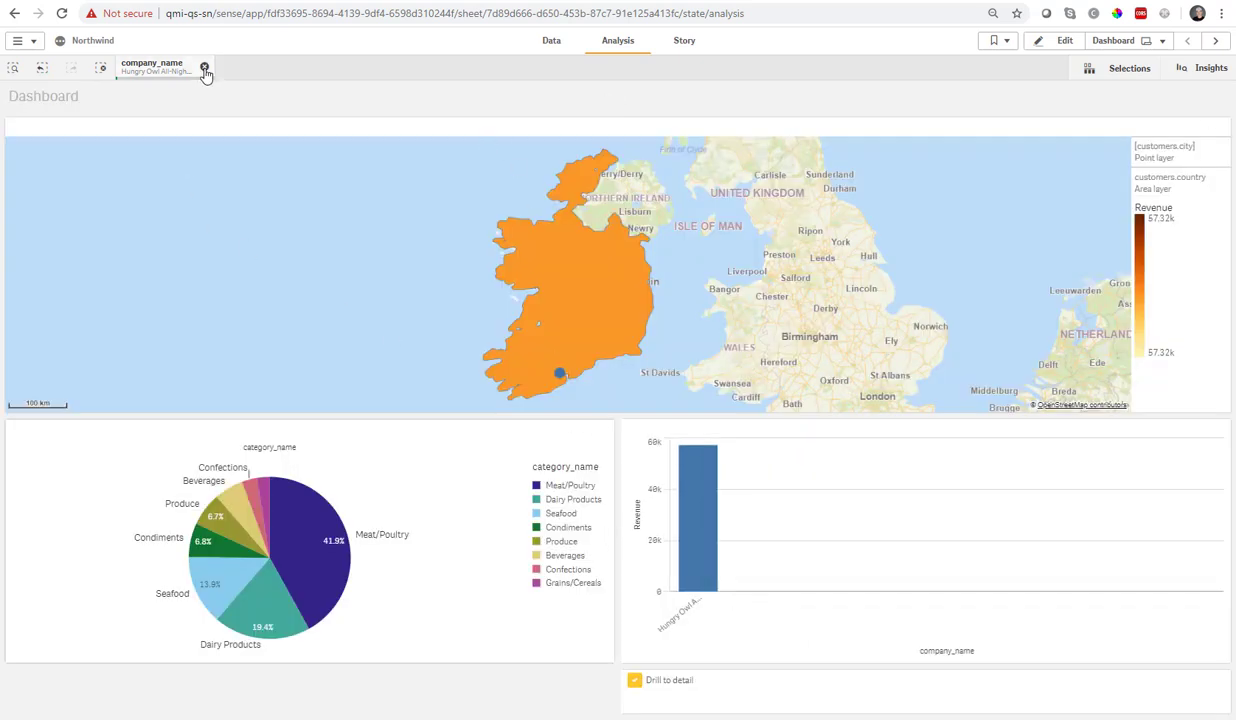
mouse_move(288, 528)
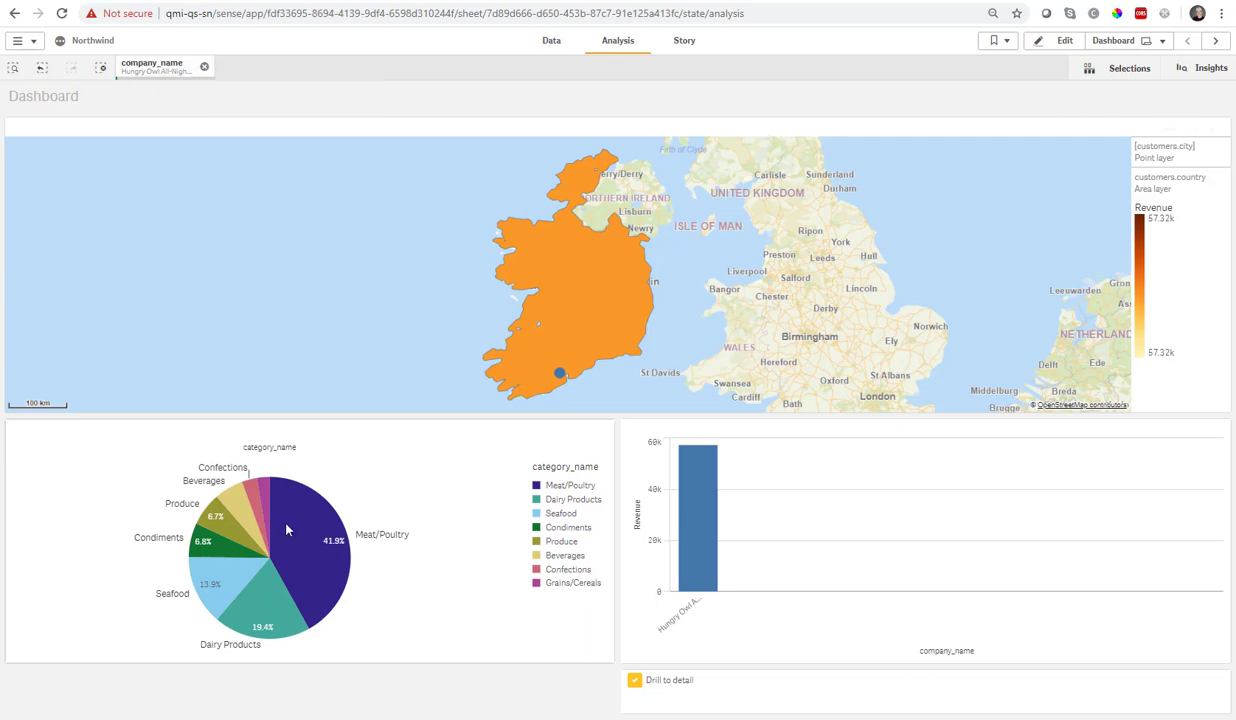
click(204, 66)
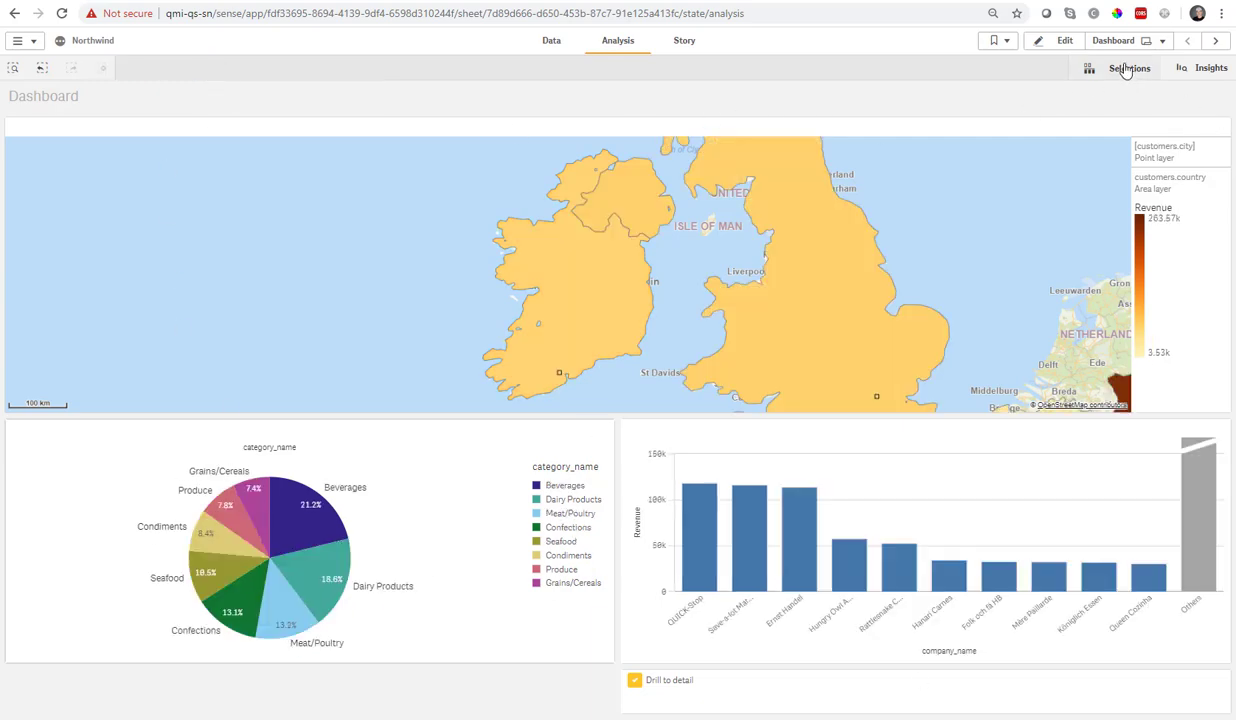
click(1064, 40)
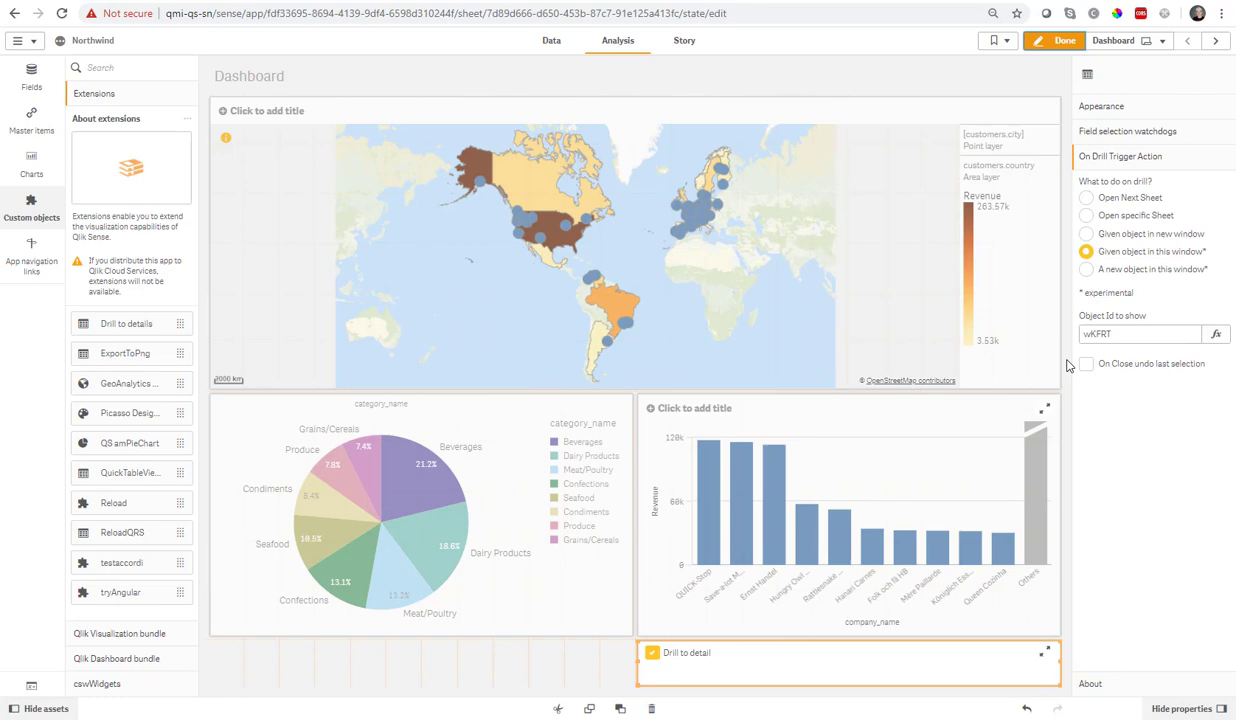
mouse_move(1088, 252)
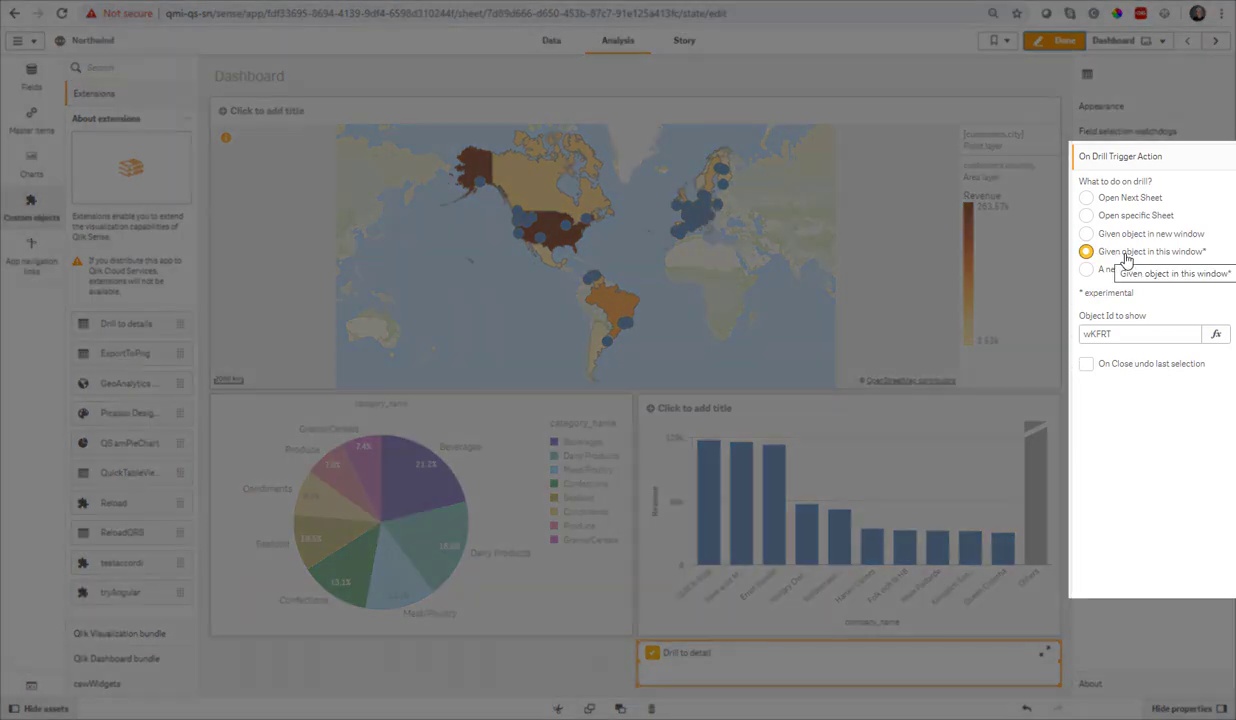
Step: Set the drill to build a new object in this window and undo the last selection on close
click(1086, 268)
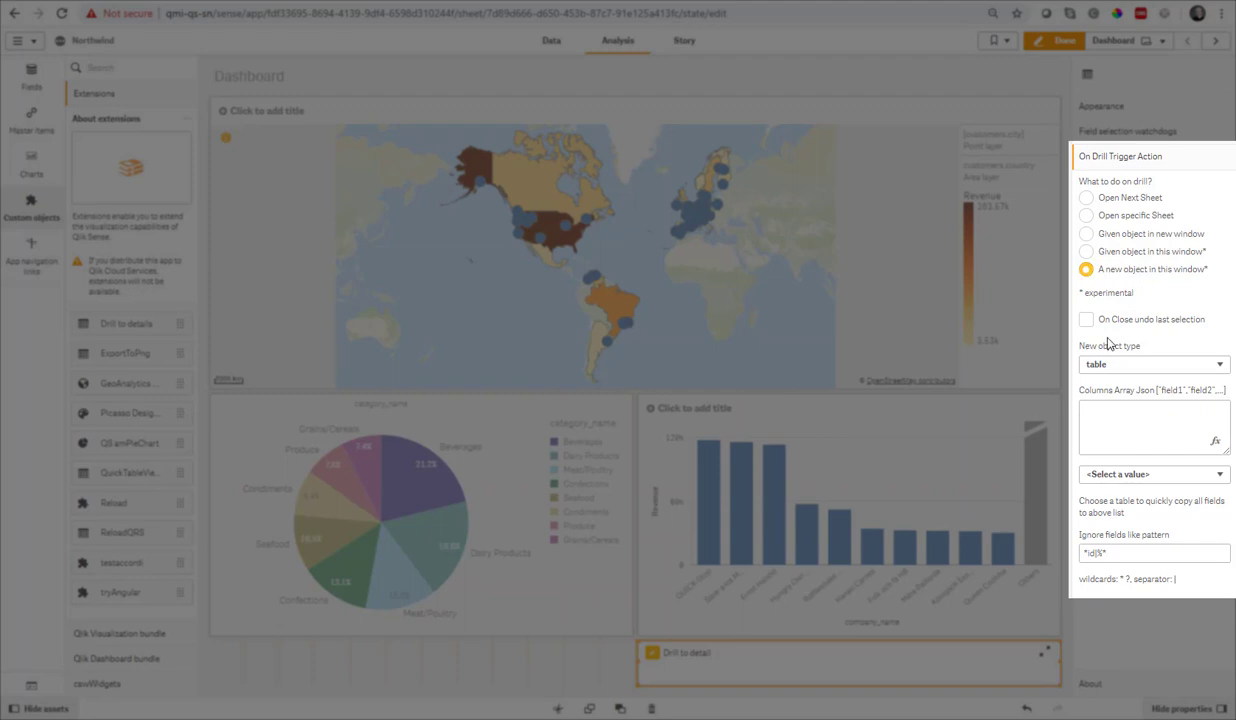
click(1086, 320)
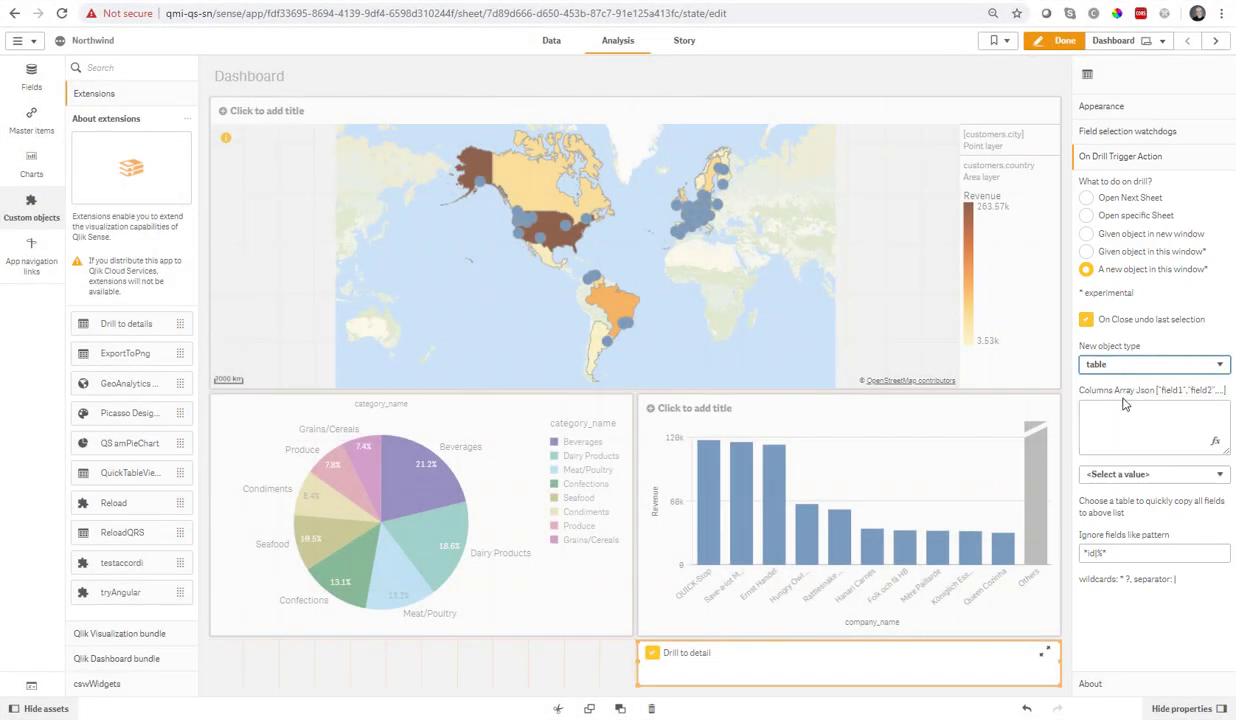
Step: Copy the categories table fields into the column list, adjusting the ignore-fields pattern
click(1150, 474)
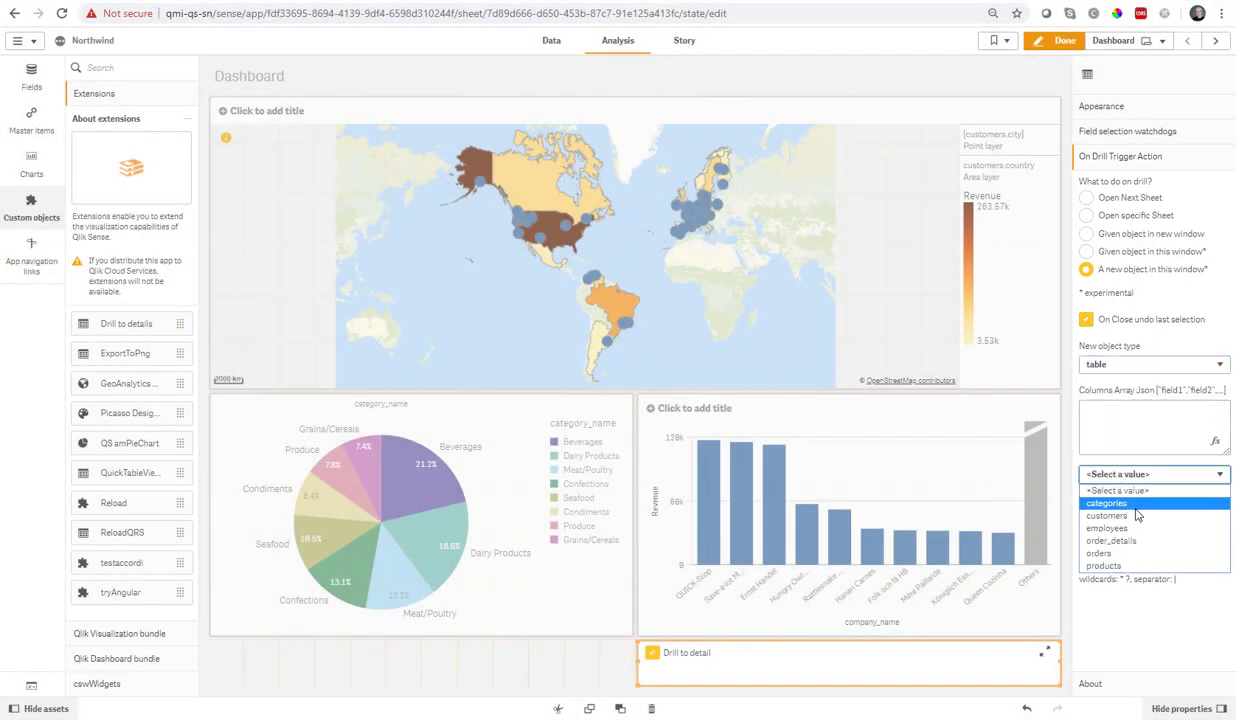
click(1106, 504)
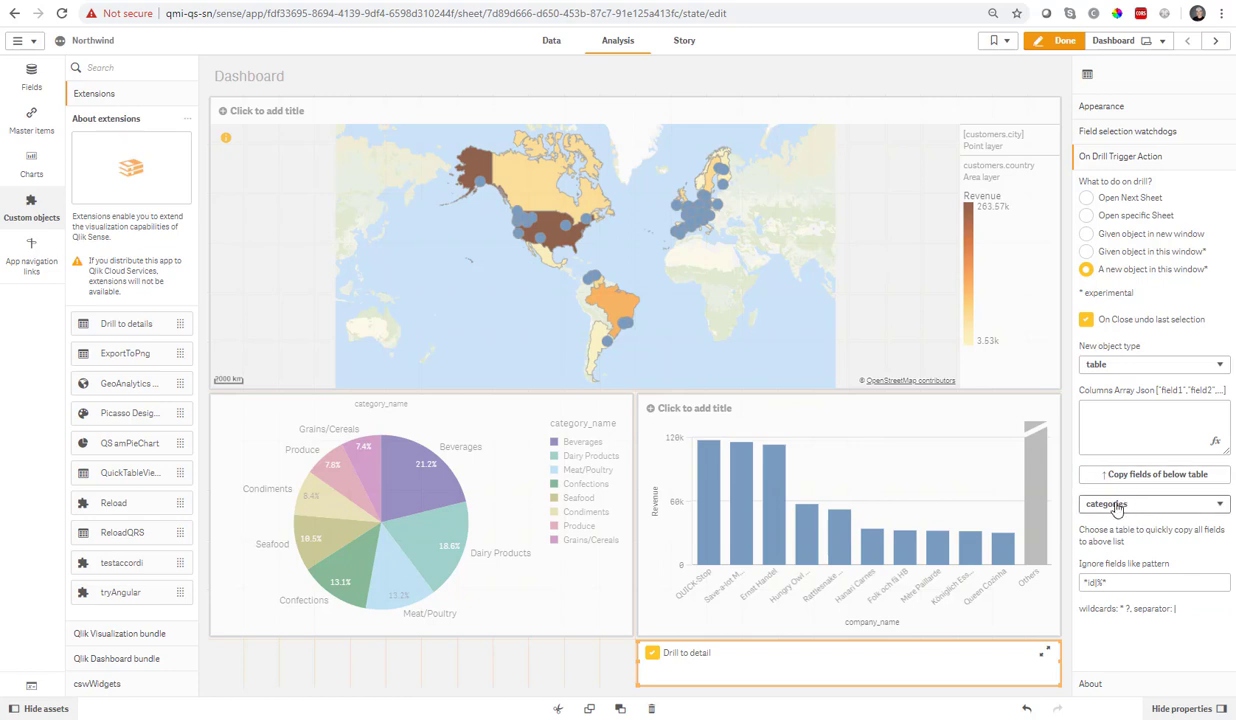
click(1154, 474)
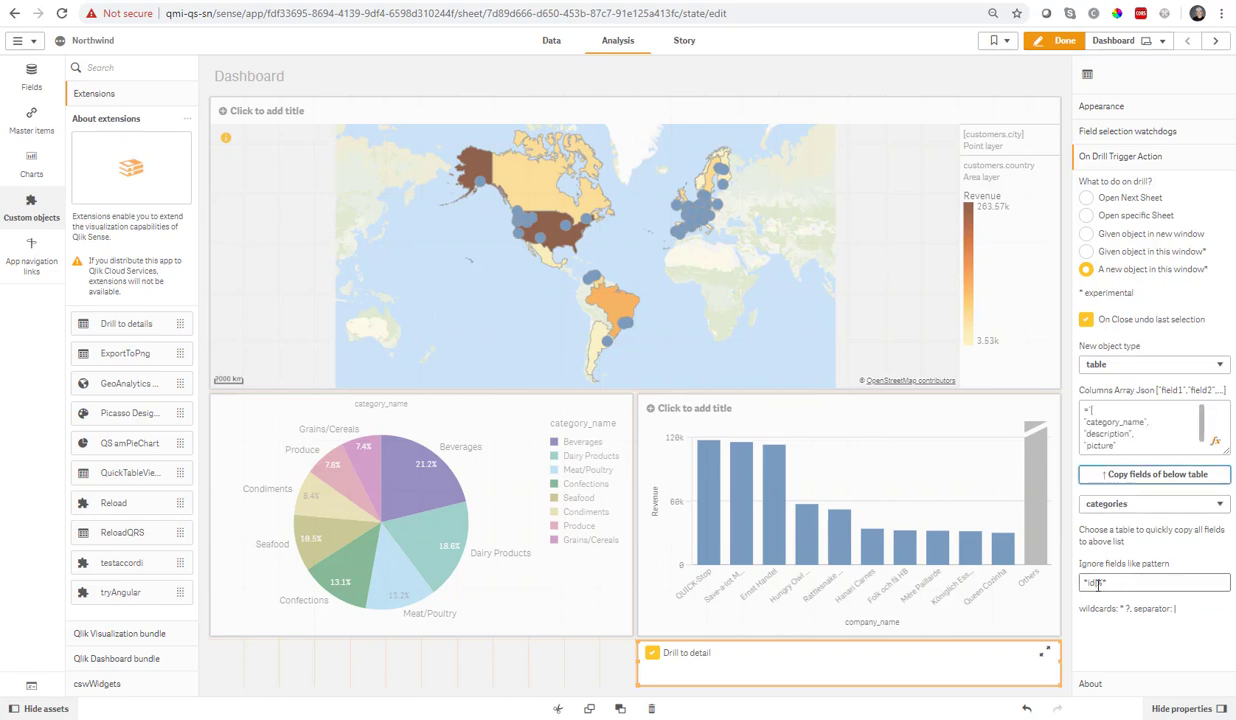
triple_click(1154, 584)
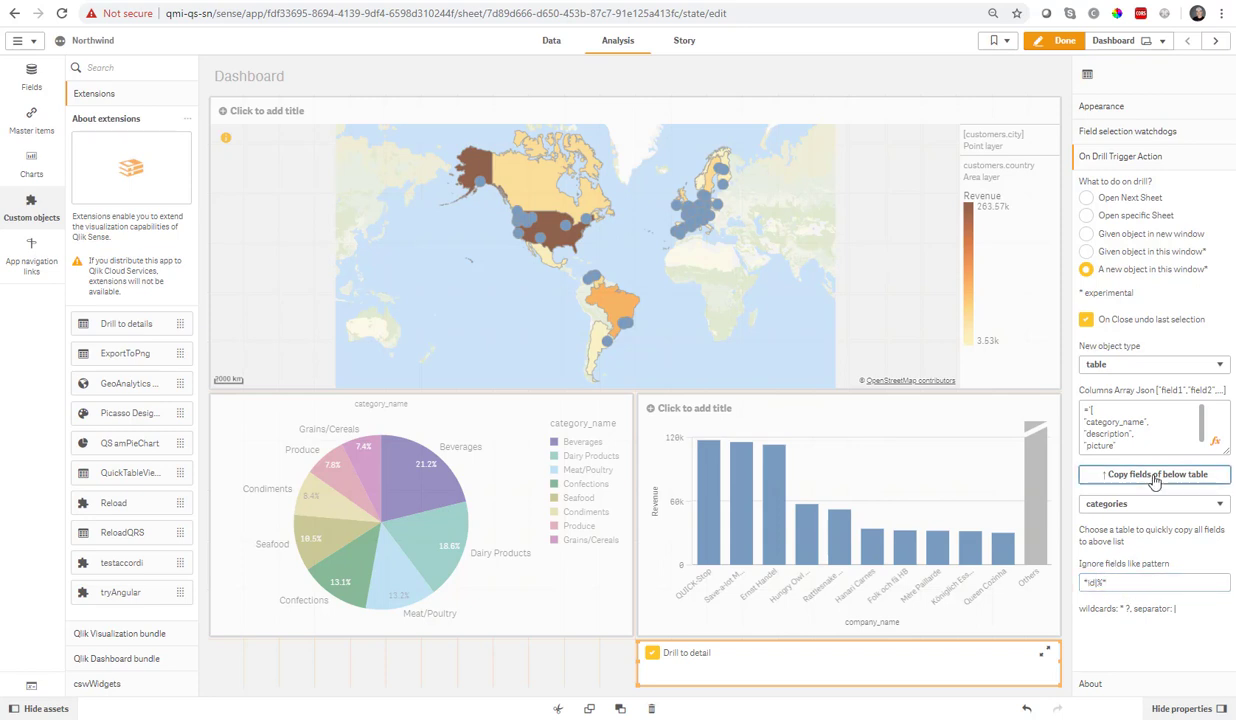
click(1152, 504)
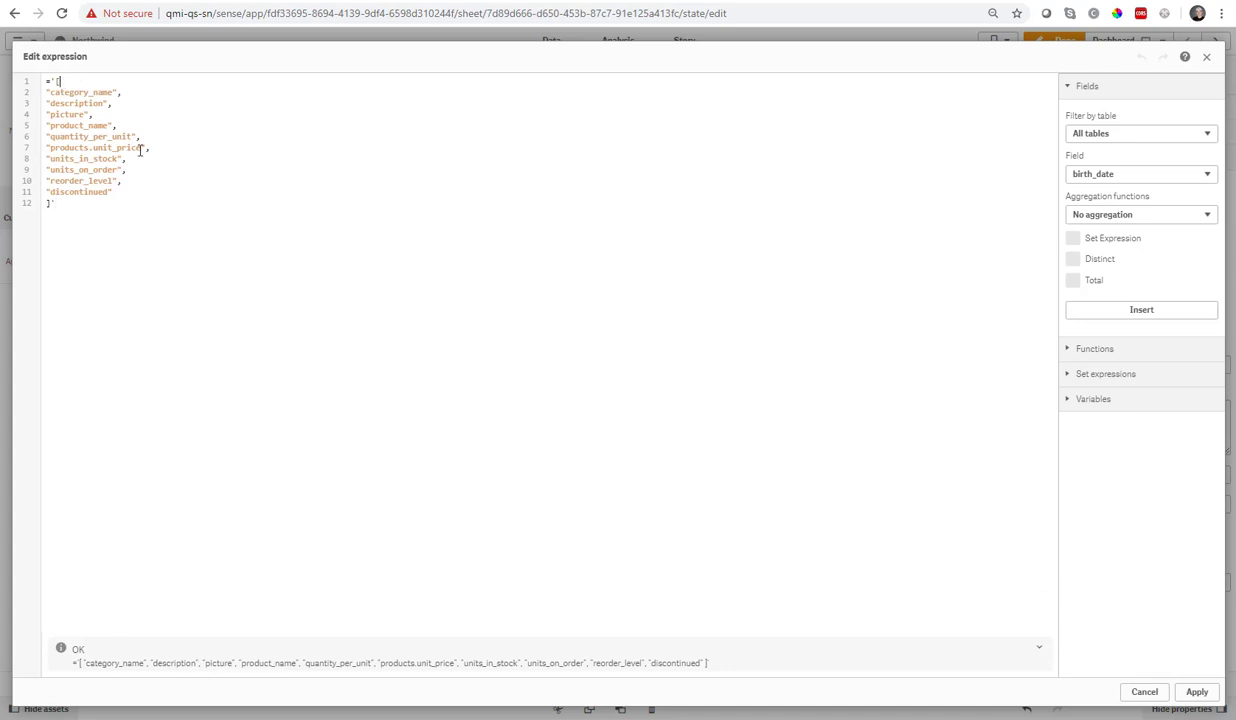
mouse_move(156, 148)
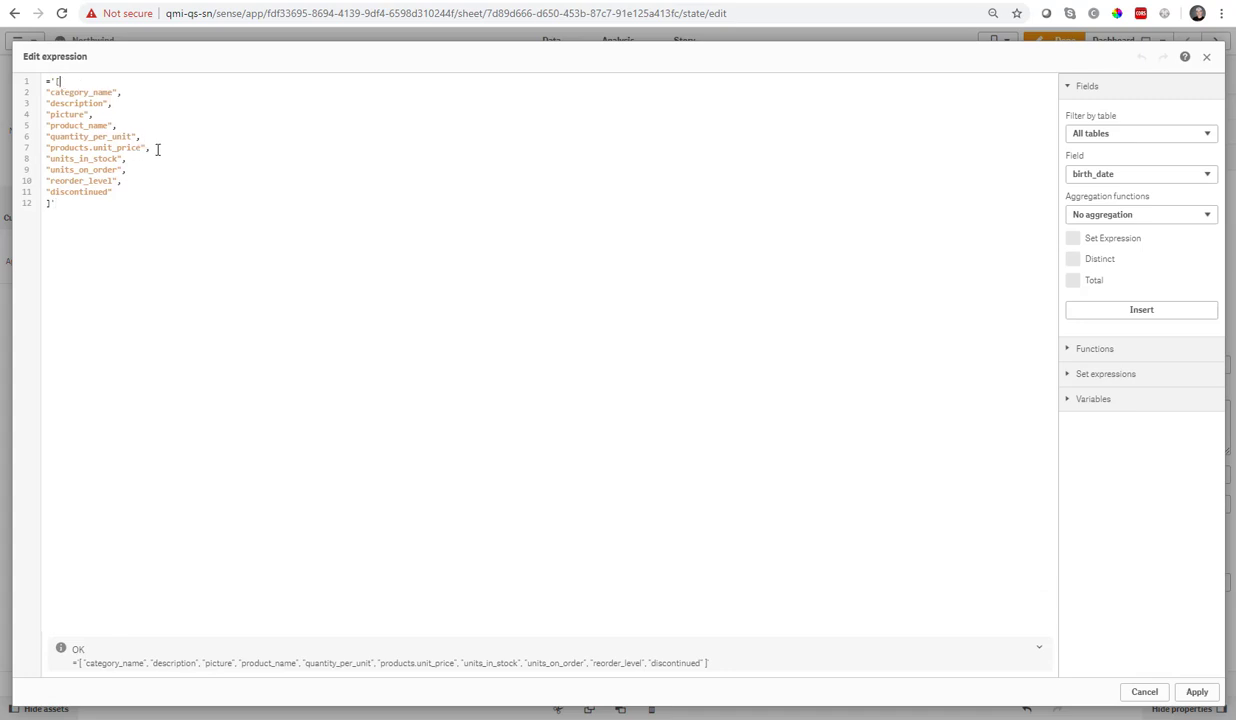
mouse_move(136, 136)
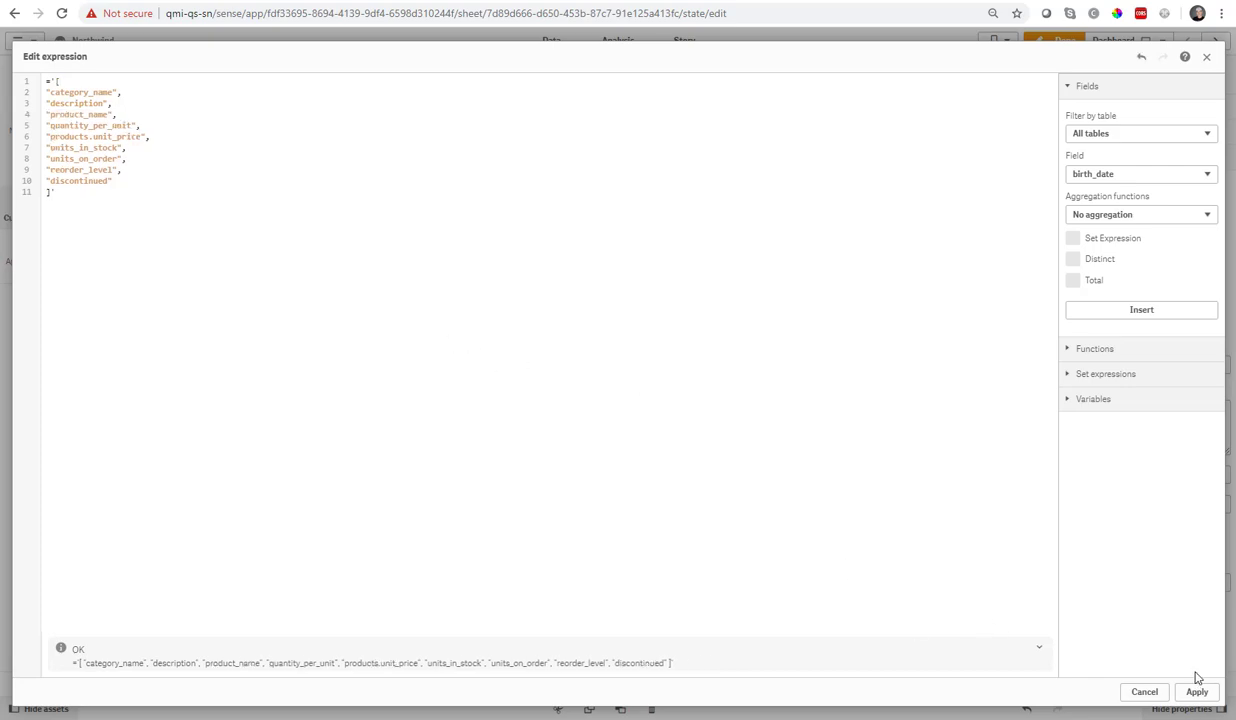
Step: Apply the field list expression with the picture field removed
click(1196, 692)
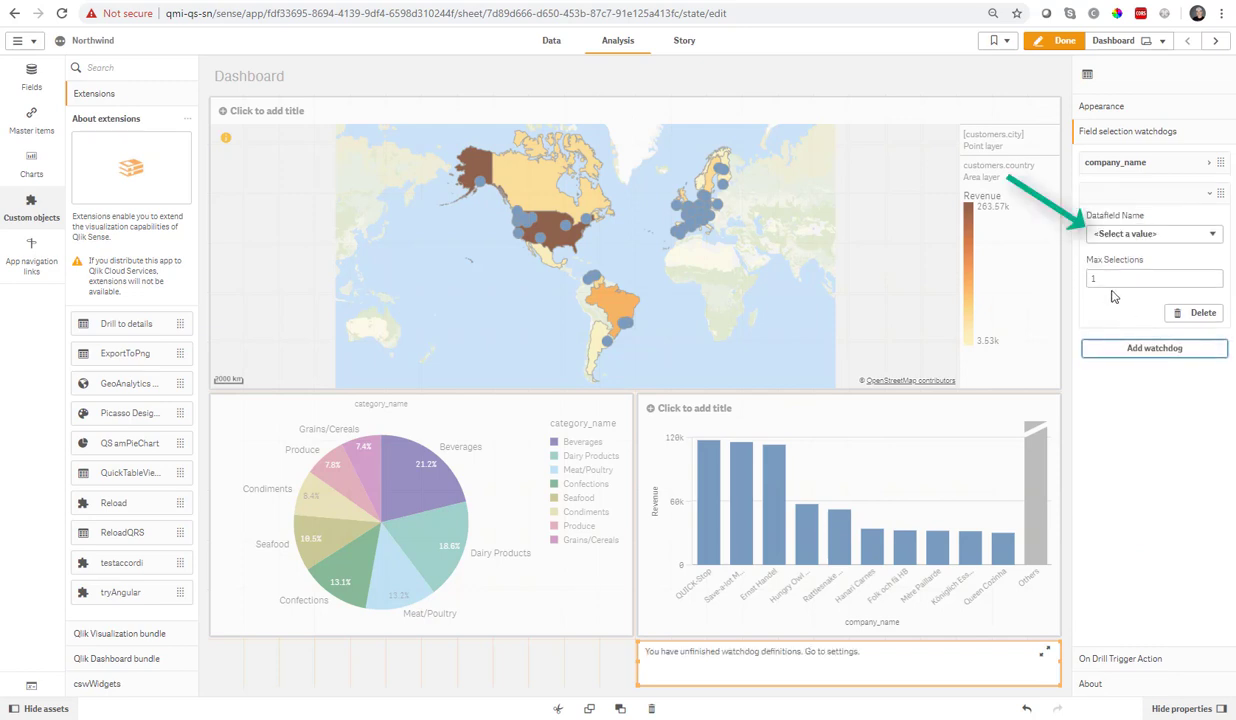
Step: Add watchdogs on customers.country and customers.city, then finish editing
click(1150, 232)
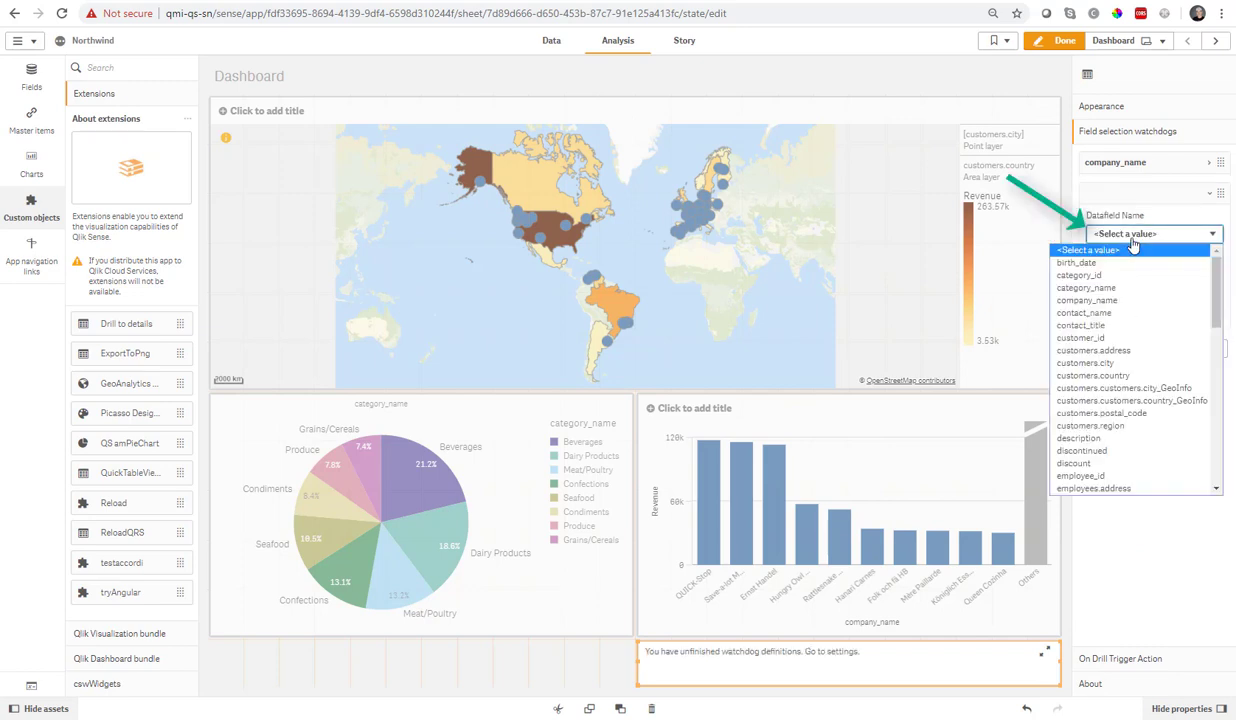
click(1092, 376)
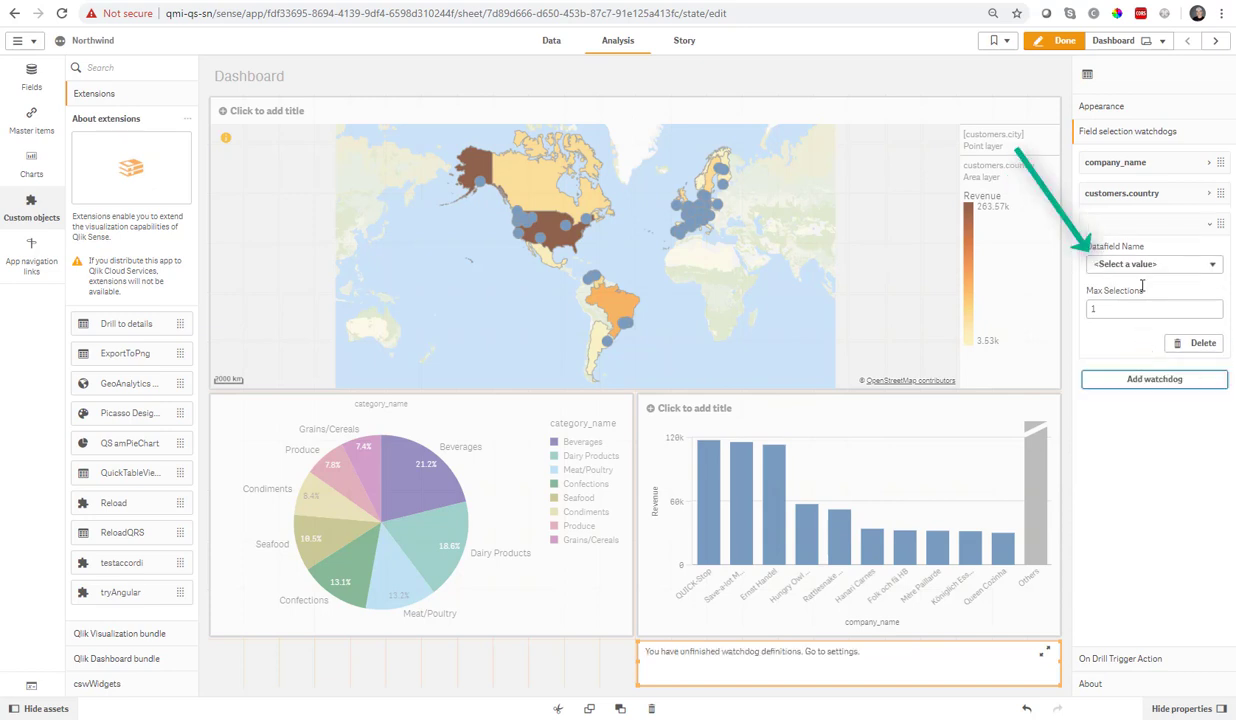
click(1150, 264)
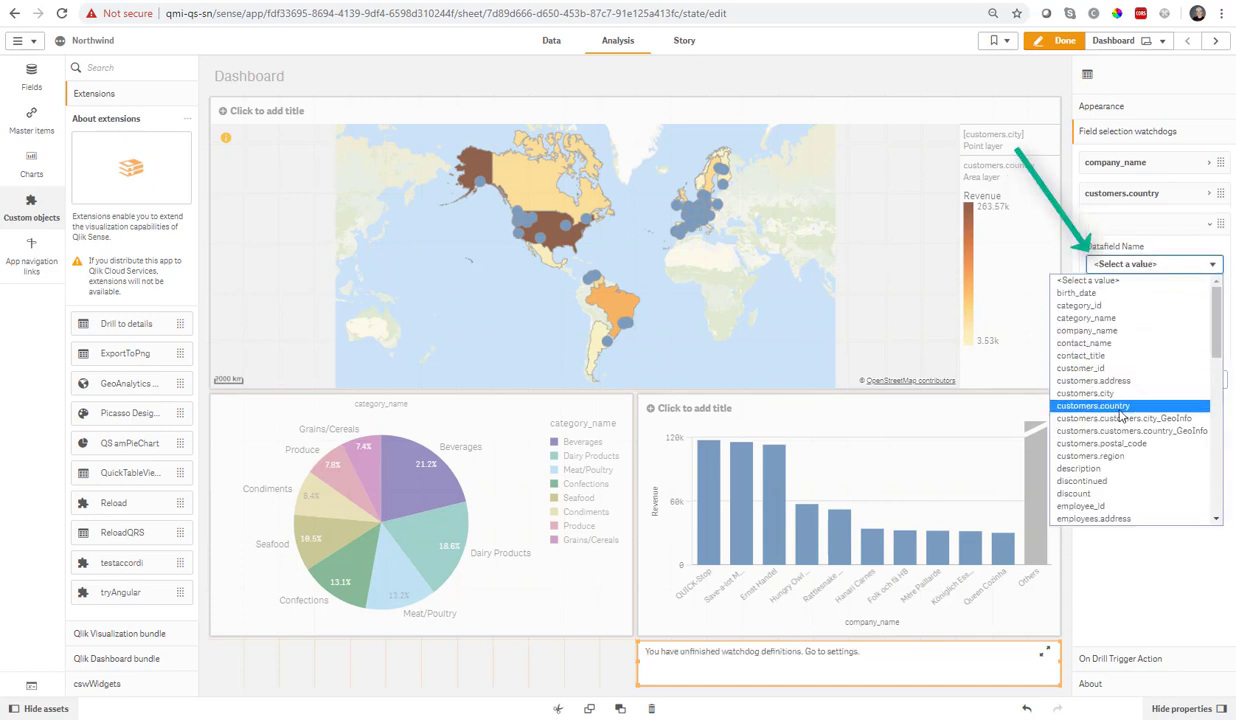
click(1080, 392)
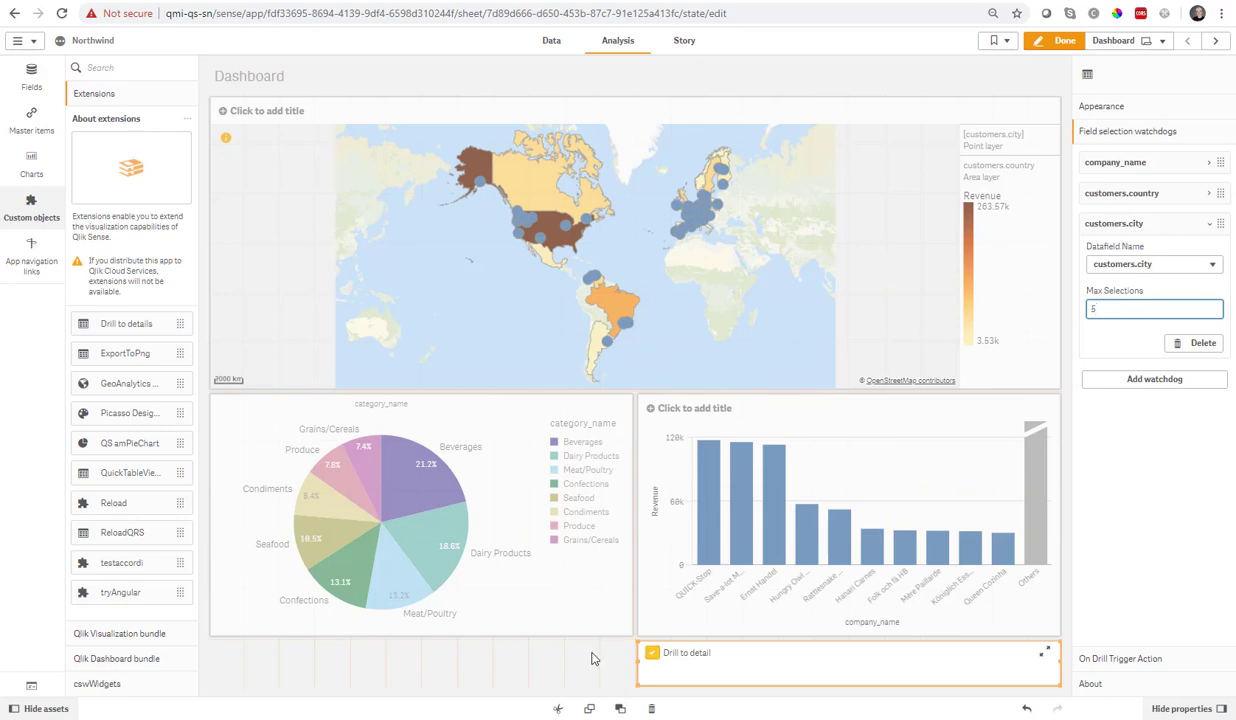
click(1064, 40)
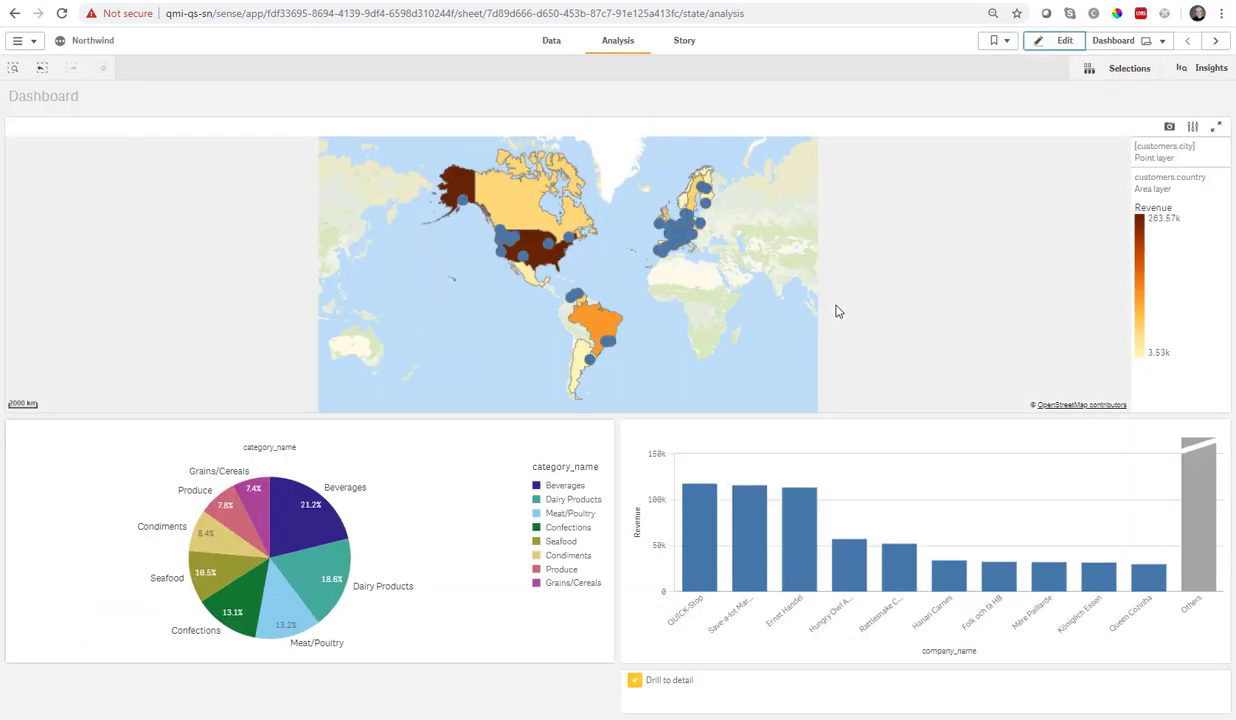
mouse_move(546, 256)
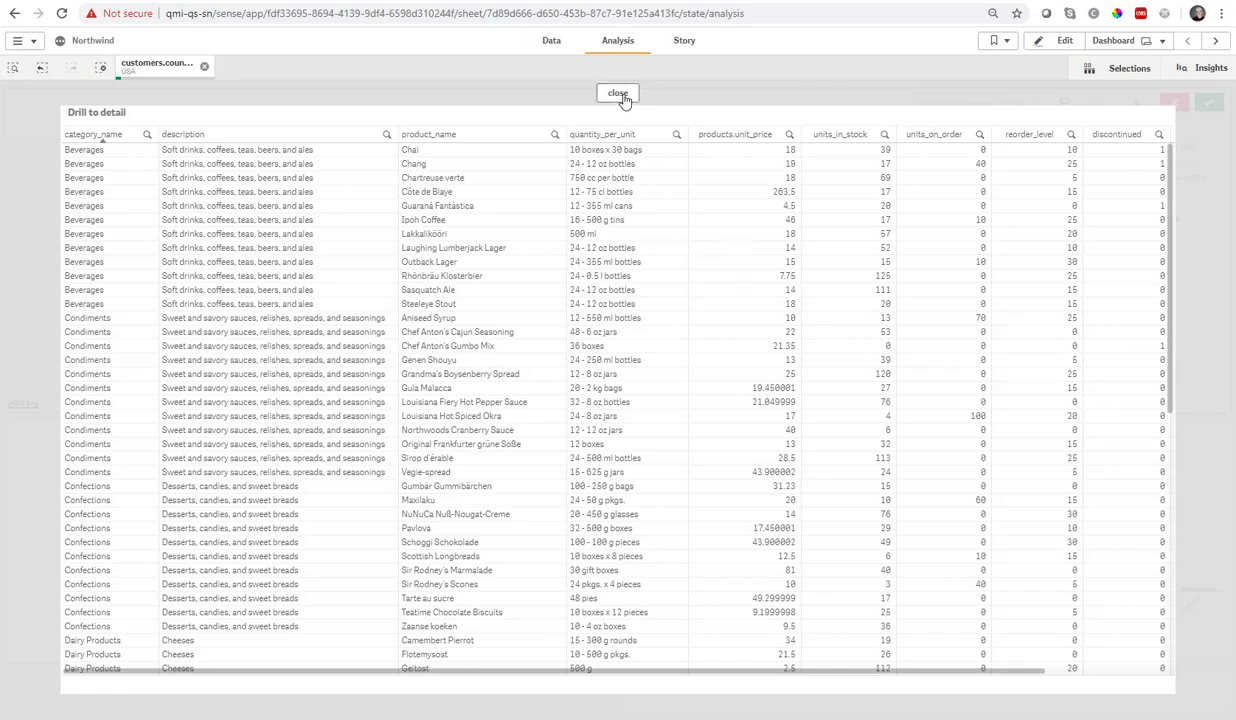
Step: Close the generated detail table, then lasso-select South American locations on the map
click(618, 94)
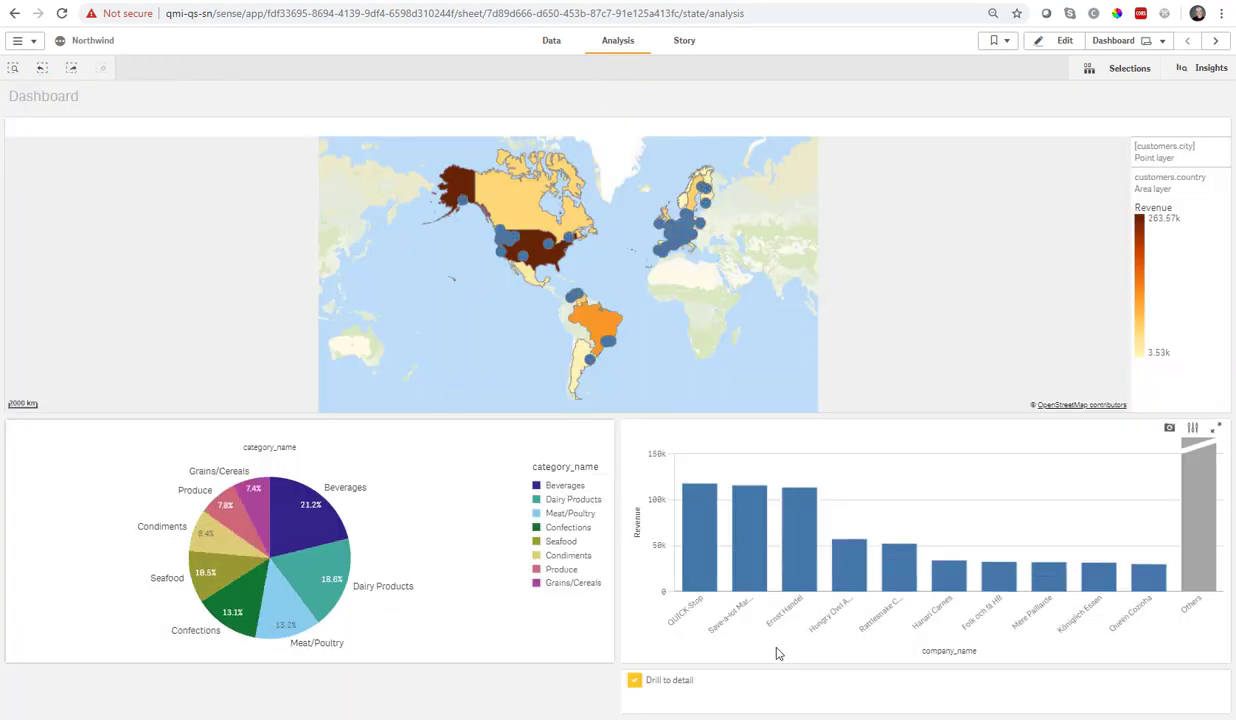
mouse_move(636, 680)
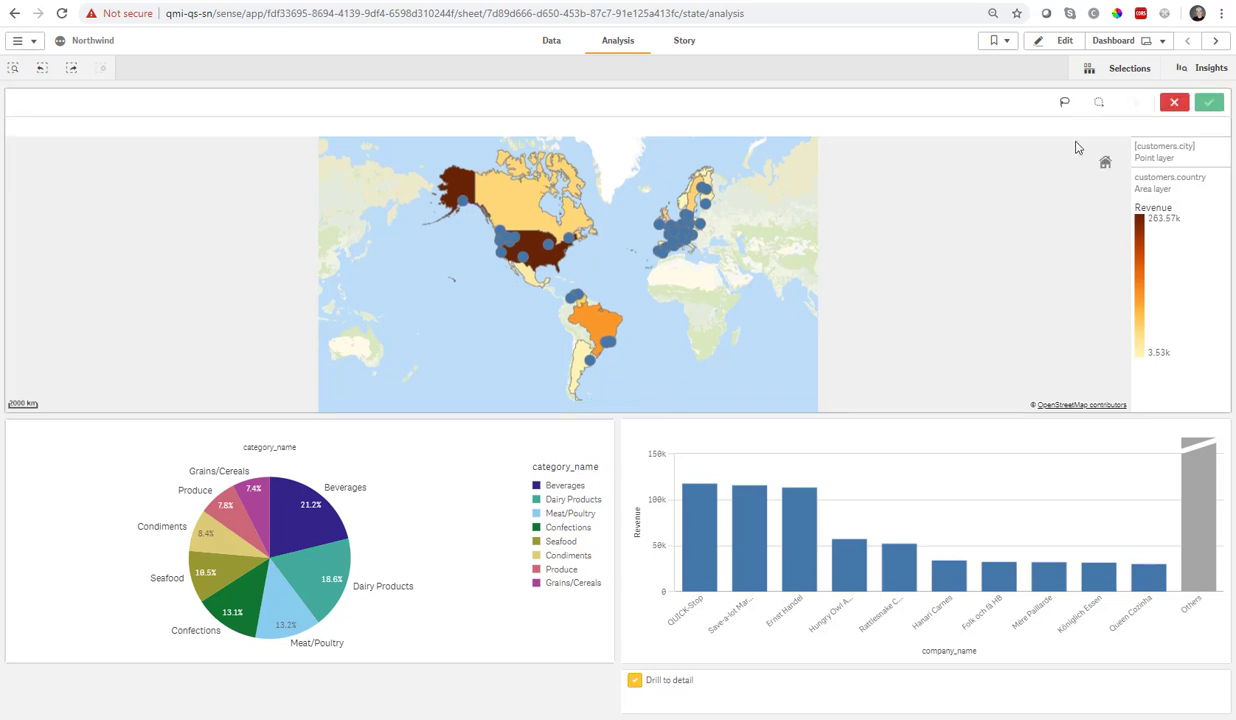
click(1100, 100)
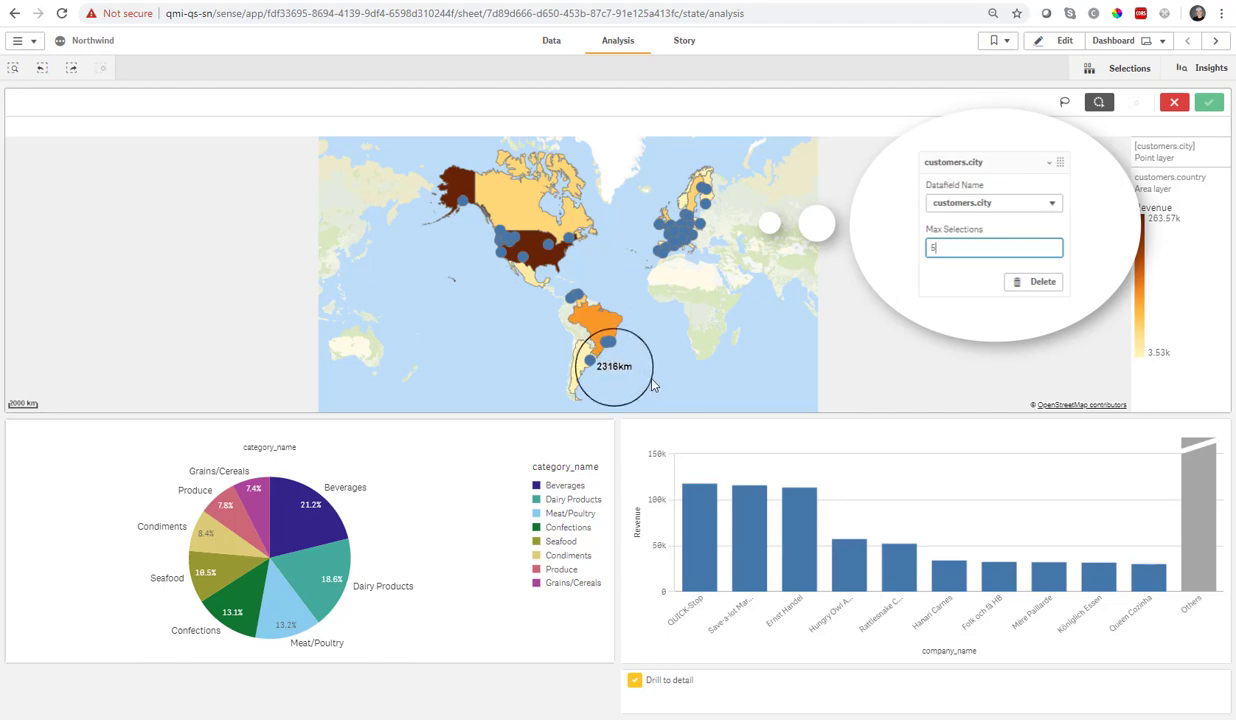
click(1208, 102)
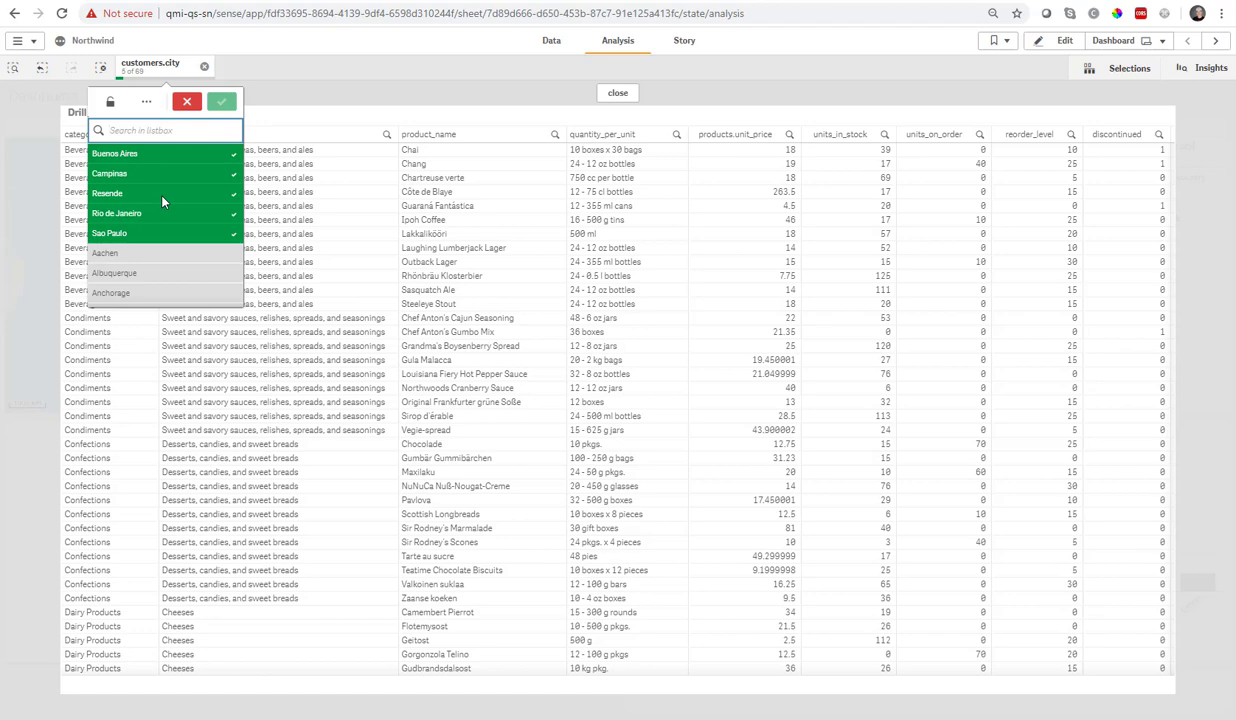
Step: Close the city detail table, select South American countries on the map, then clear the selection
click(222, 100)
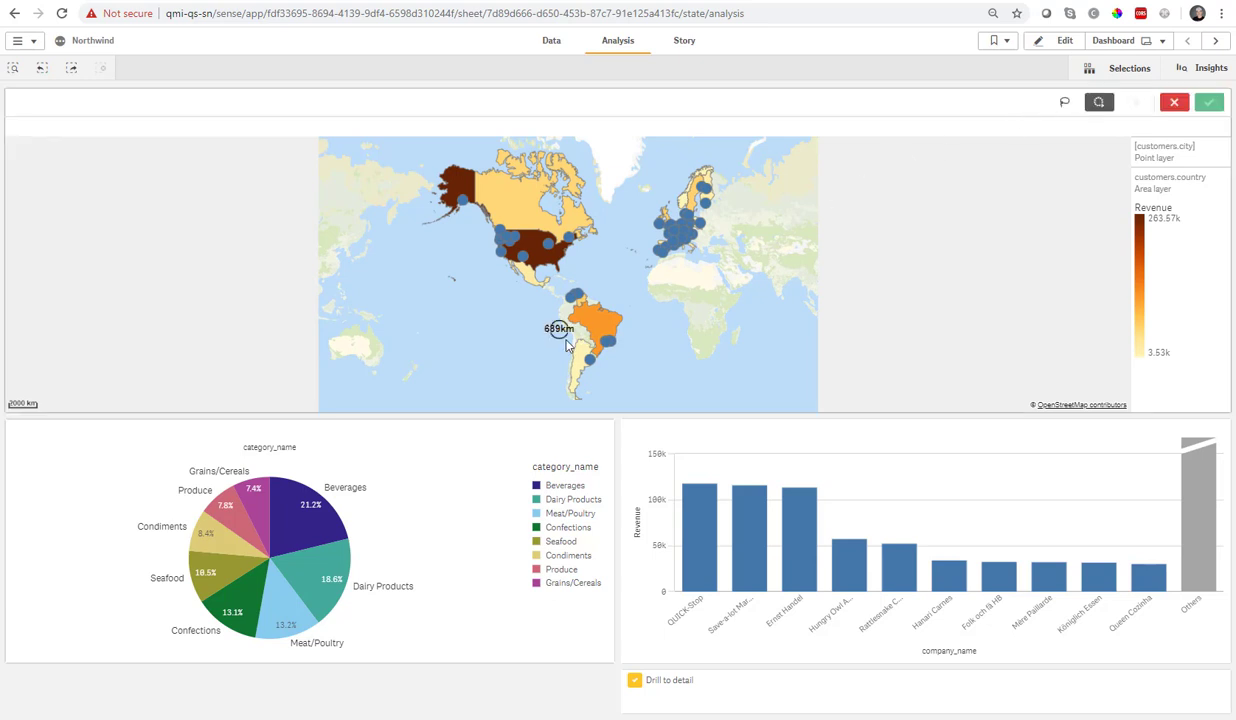
click(580, 360)
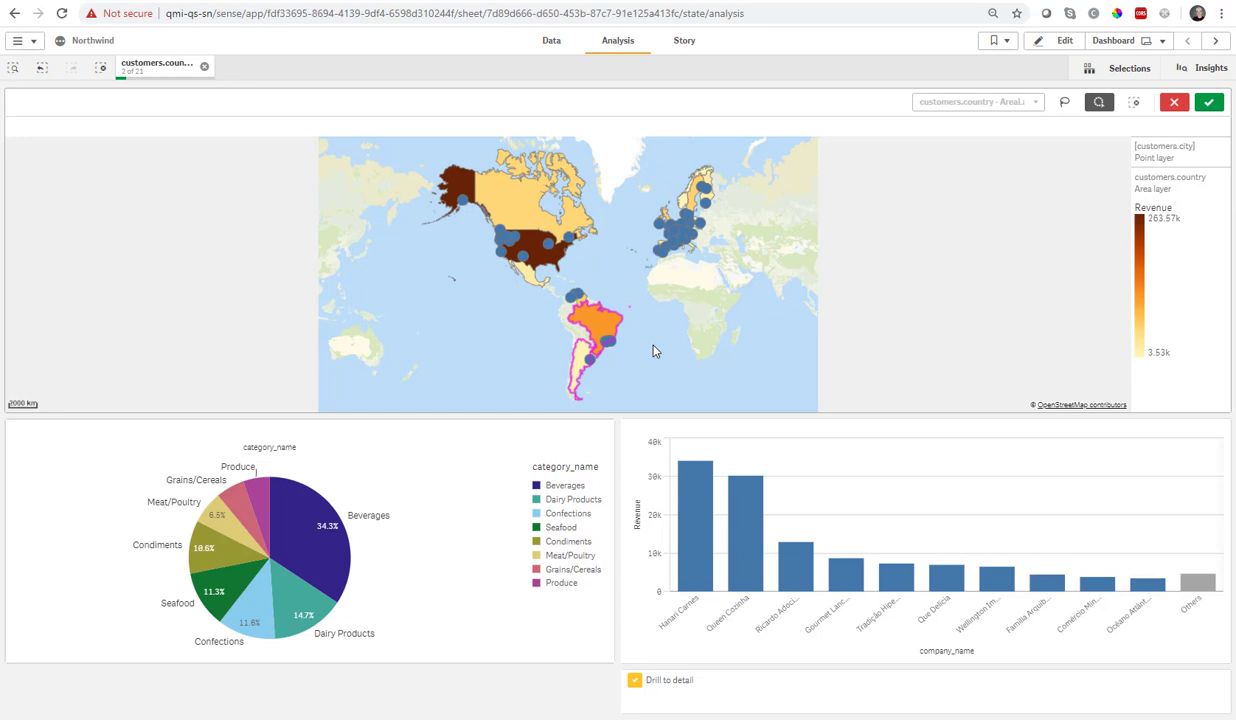
click(1208, 102)
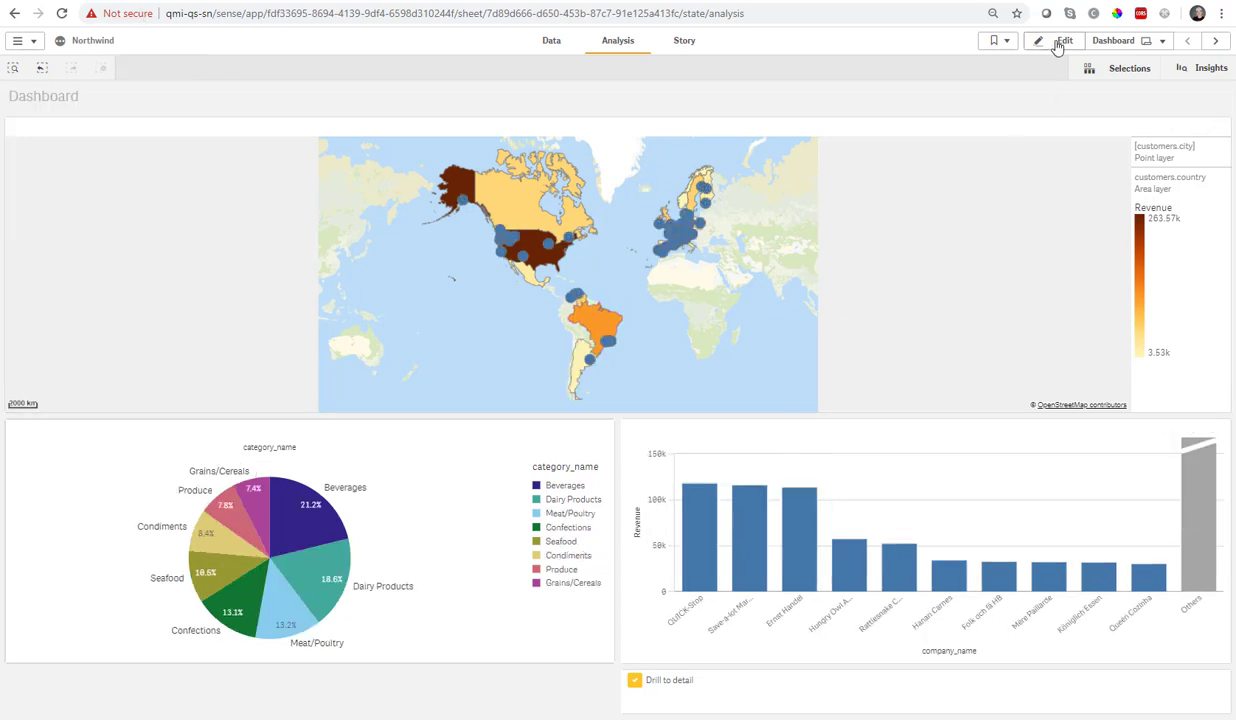
Step: Relabel the checkbox 'Drill' with right-aligned text and leave edit mode
click(1062, 40)
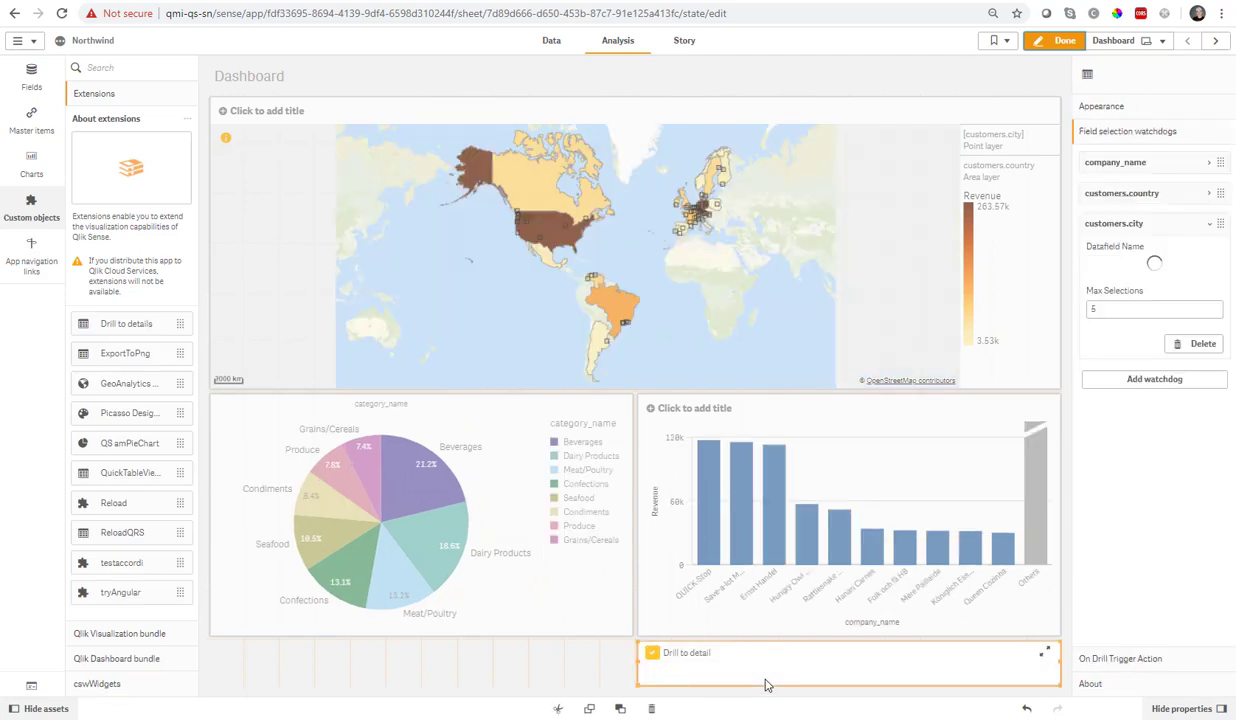
click(1116, 162)
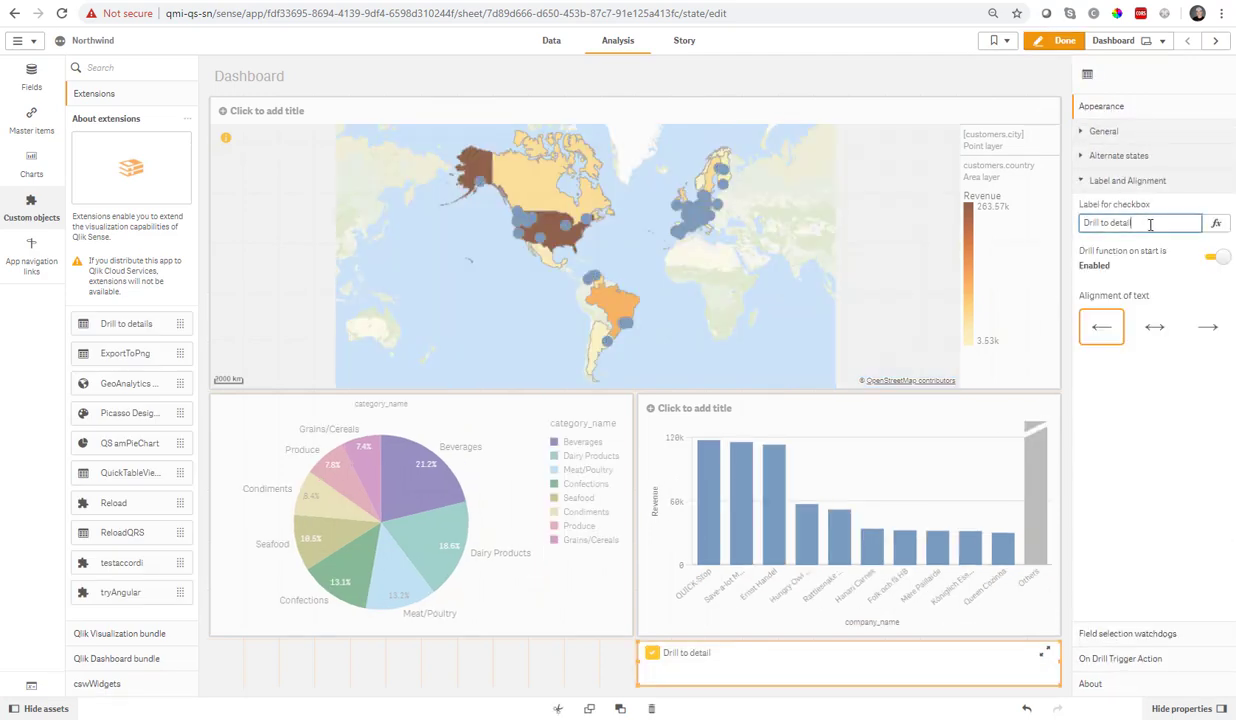
click(1208, 328)
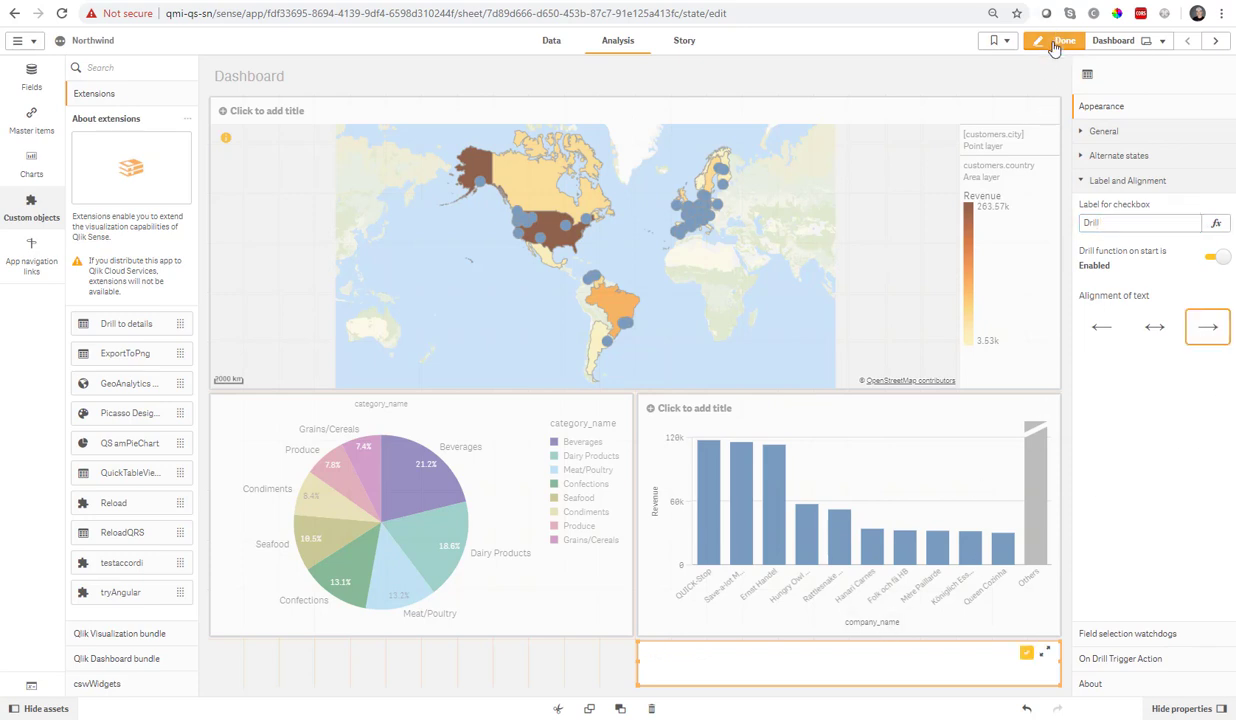
click(1056, 40)
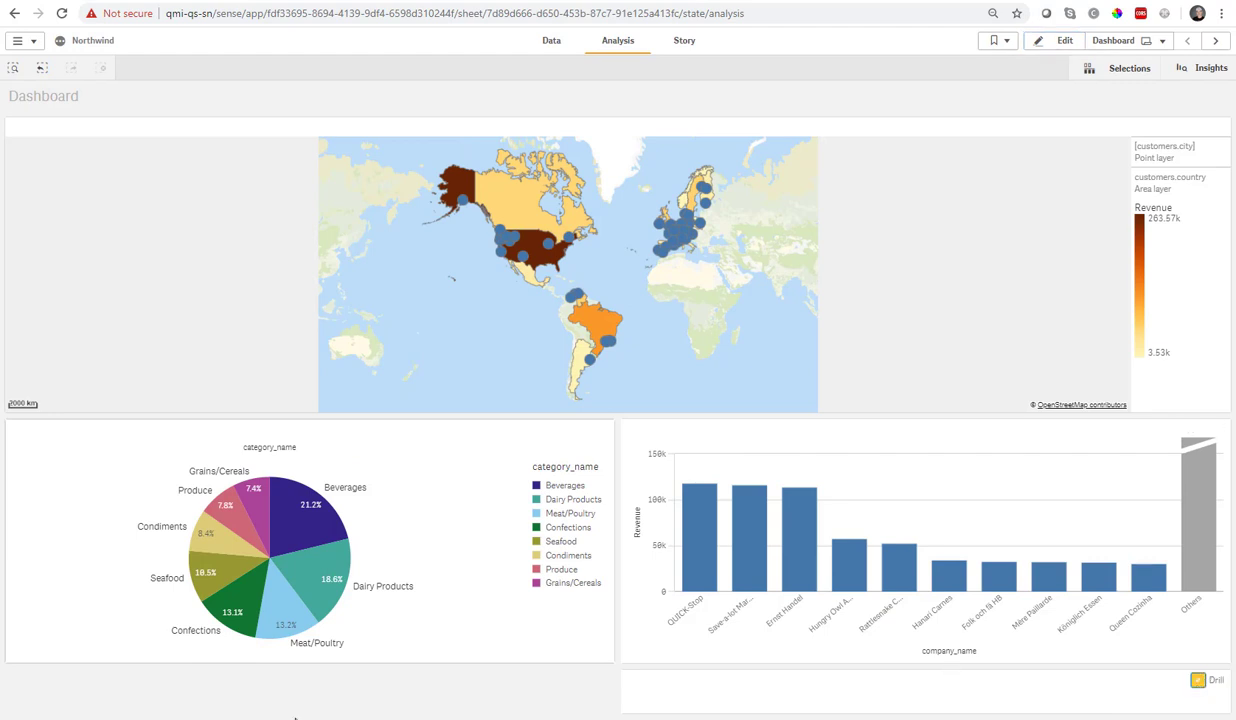
mouse_move(268, 384)
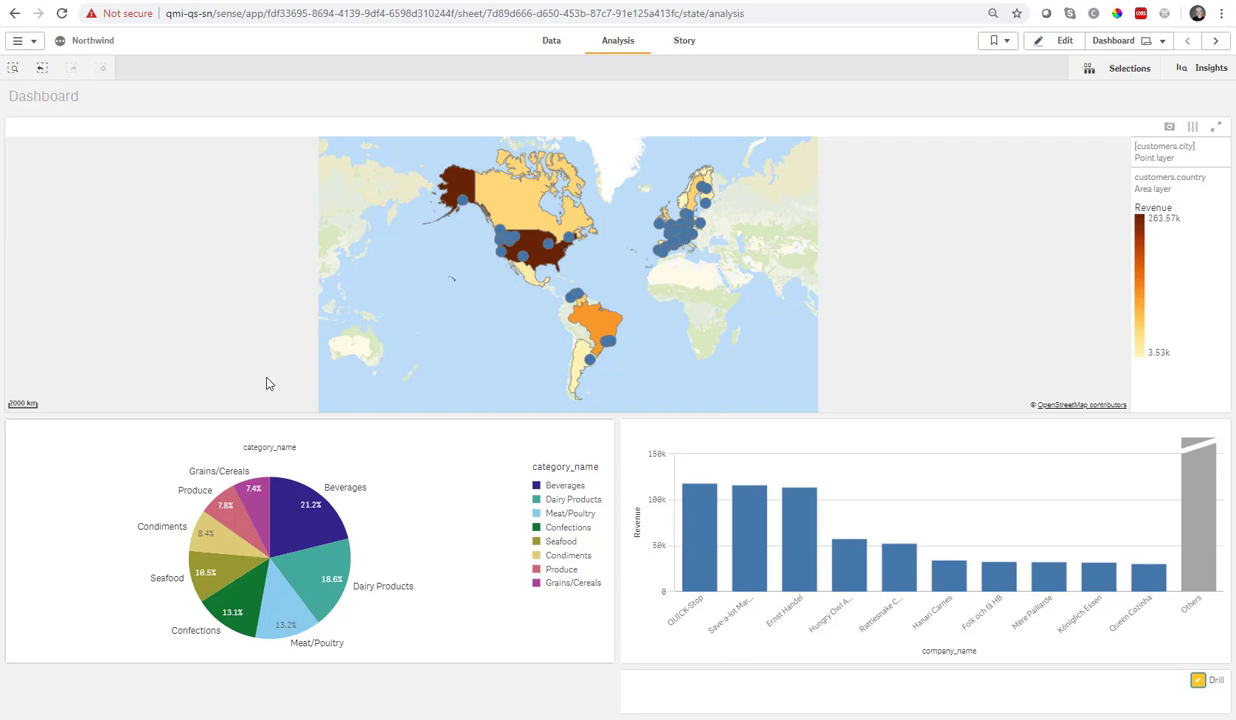